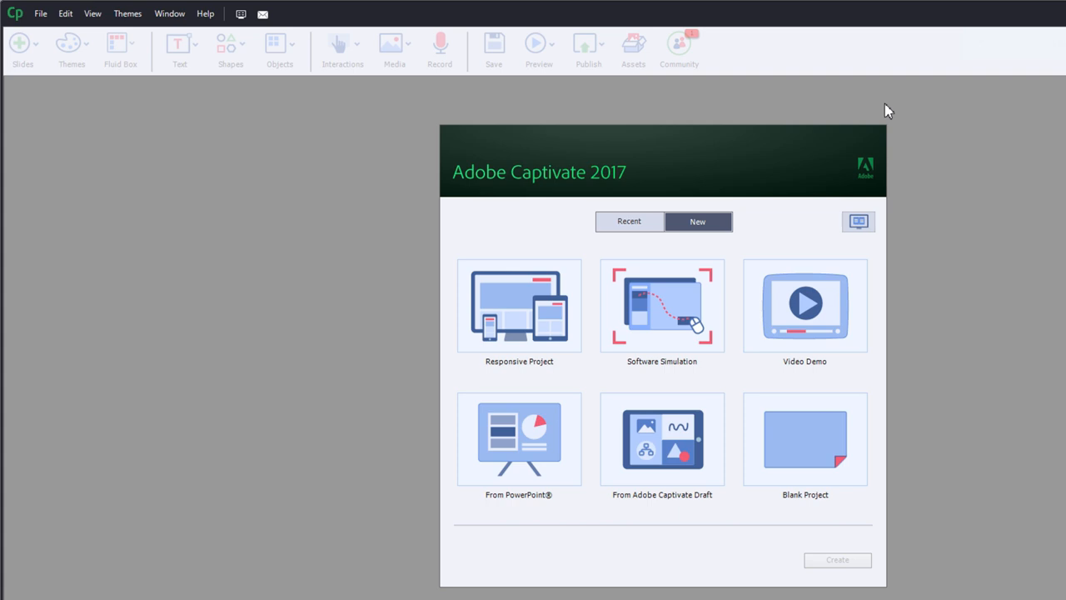
{"action": "mouse_move", "coordinate": [600, 182]}
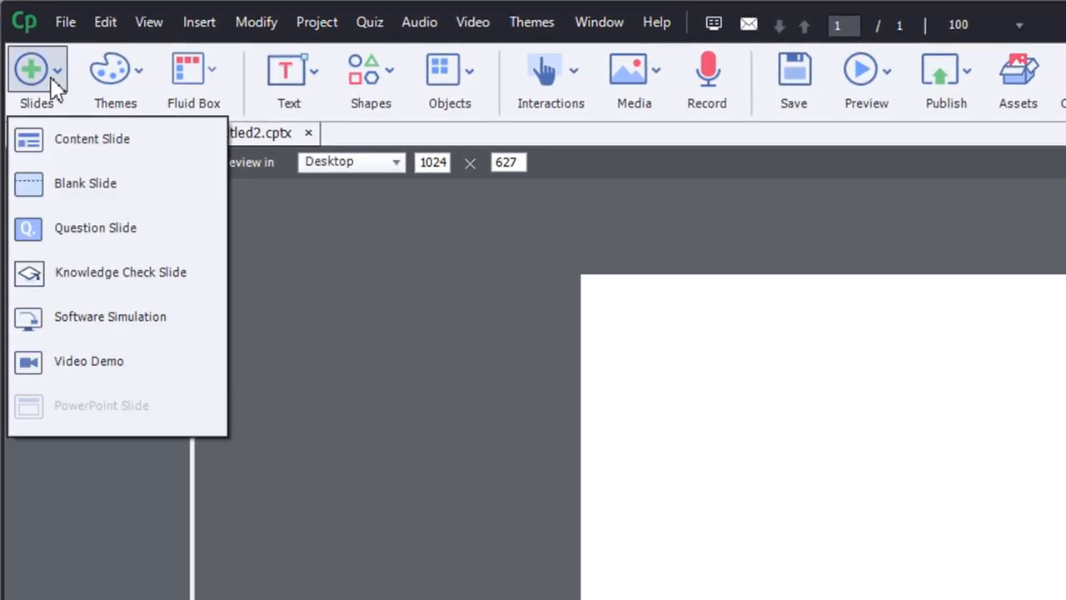
{"action": "mouse_move", "coordinate": [75, 141]}
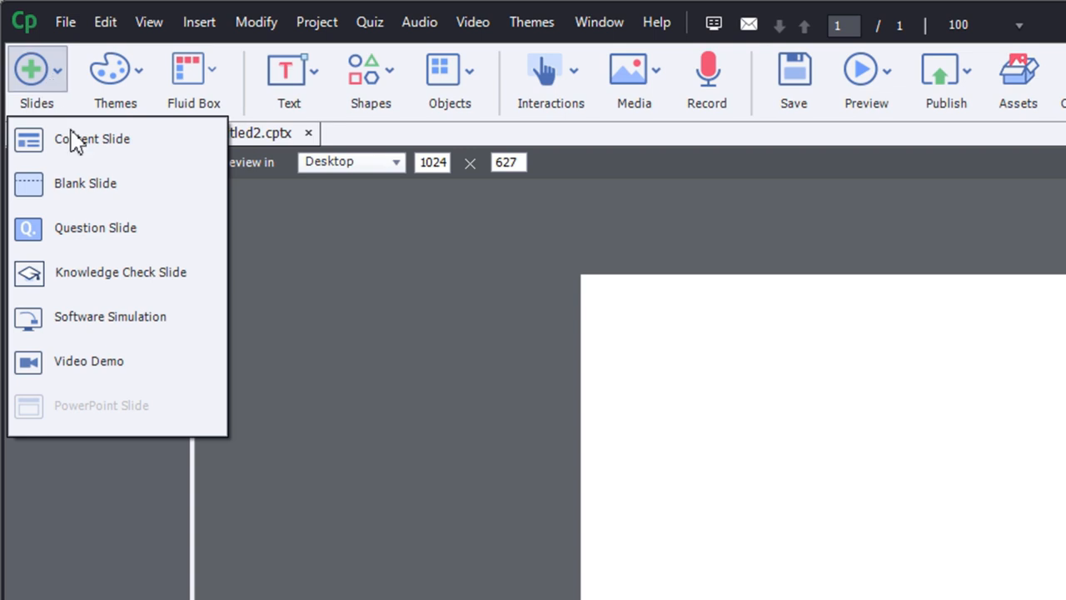
{"action": "mouse_move", "coordinate": [146, 416]}
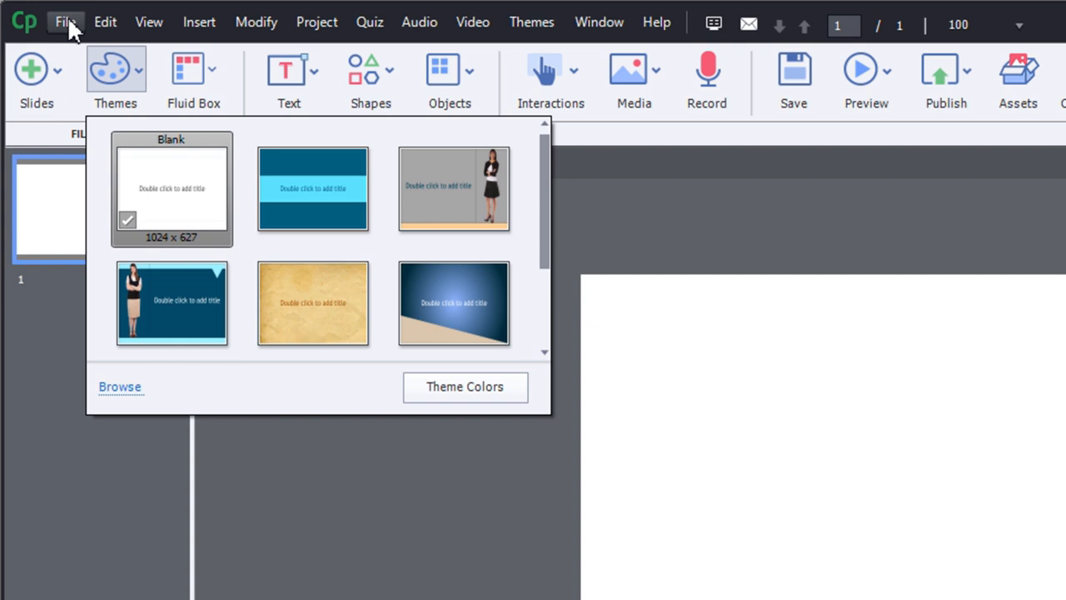
Step: Check the blank project's menus and find PowerPoint Slide greyed out
{"action": "left_click", "coordinate": [65, 22]}
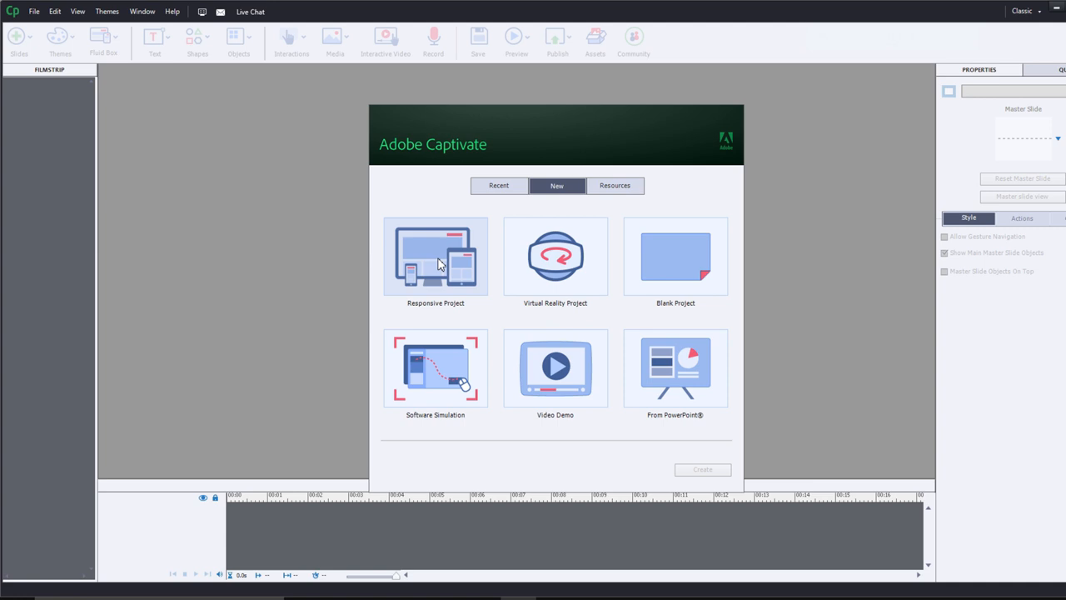
Step: Create a Responsive Project from the newer Captivate welcome screen
{"action": "left_click", "coordinate": [702, 469]}
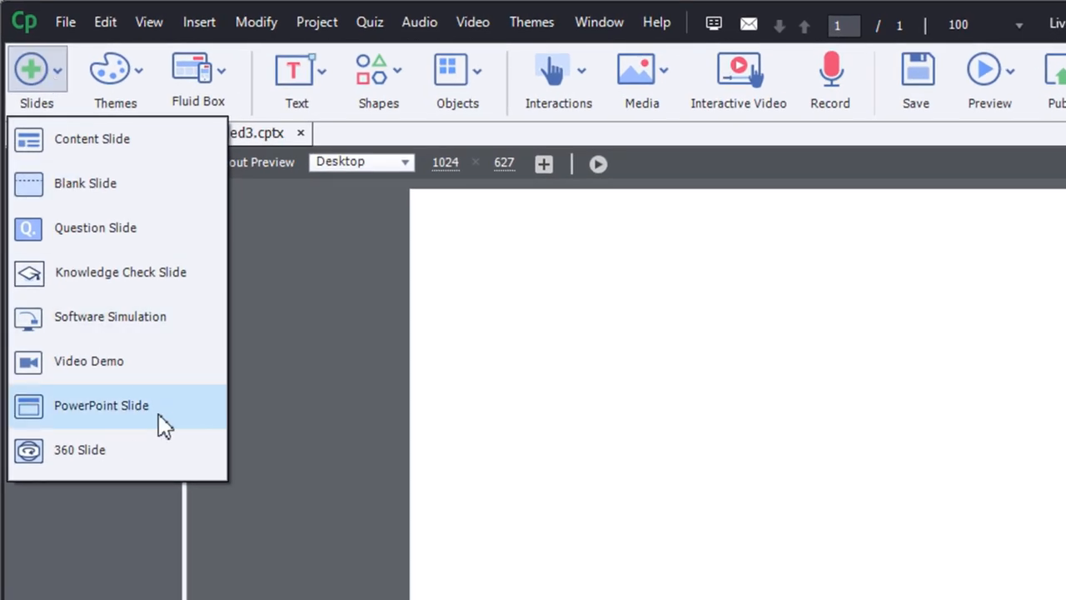
{"action": "mouse_move", "coordinate": [162, 425]}
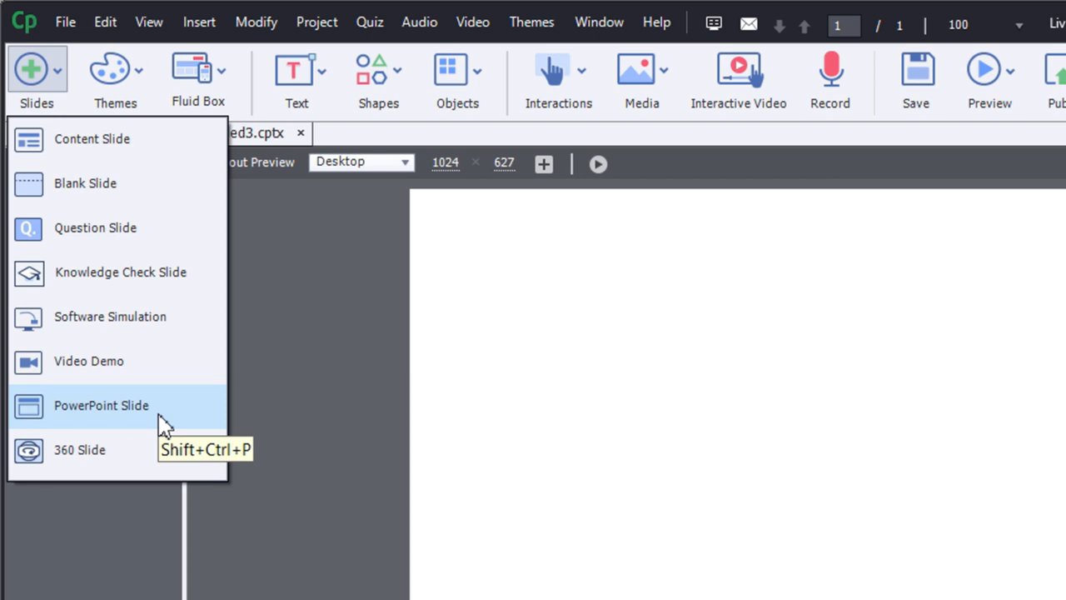
{"action": "mouse_move", "coordinate": [65, 22]}
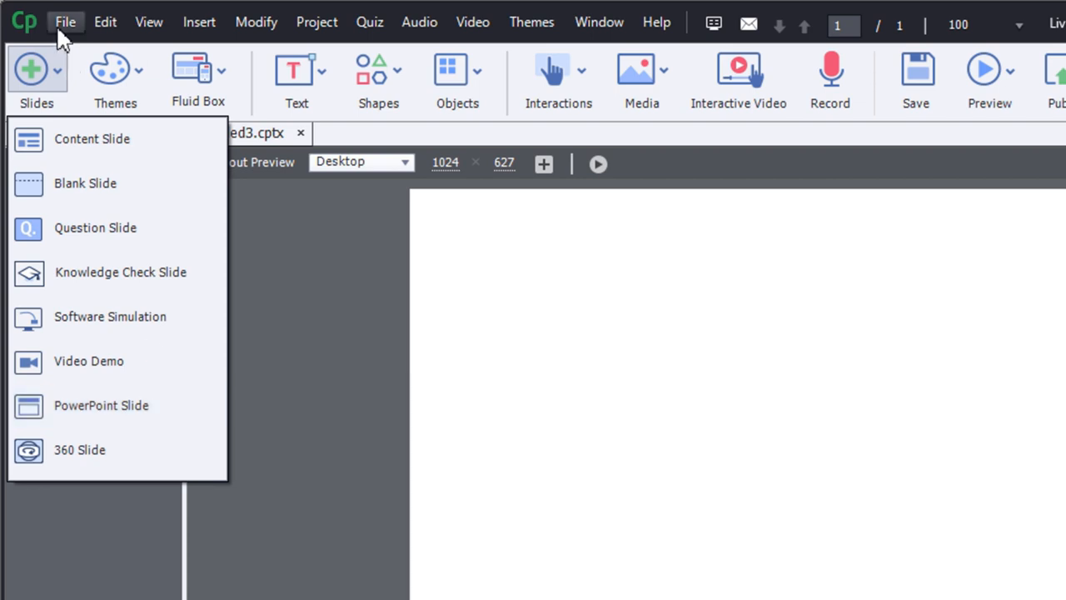
Step: Import PowerPoint slides from Presentation1.pptx, placed after Slide 1
{"action": "left_click", "coordinate": [65, 22]}
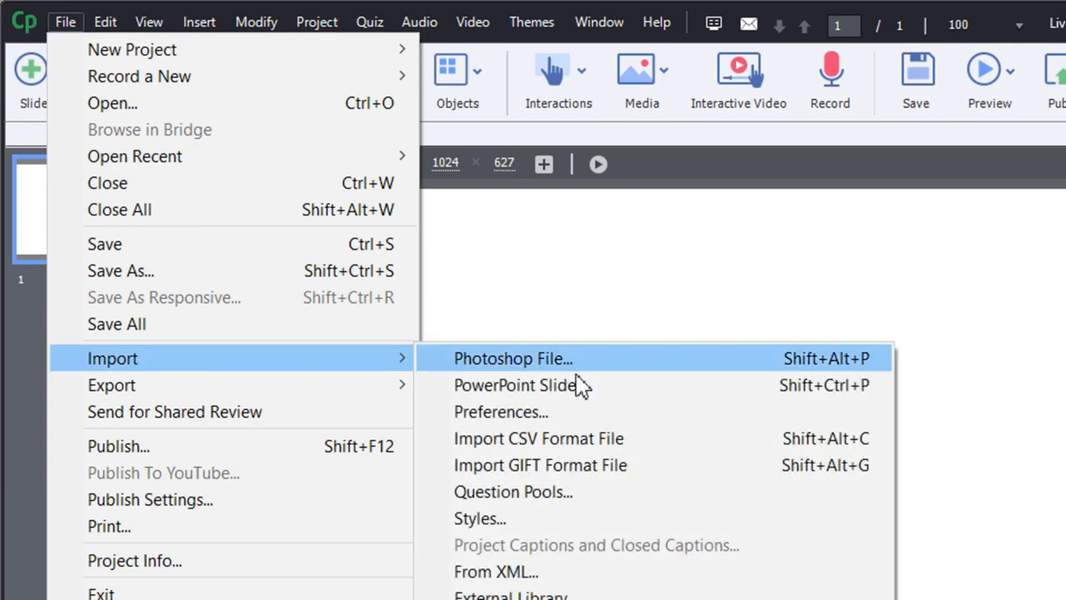
{"action": "left_click", "coordinate": [515, 384]}
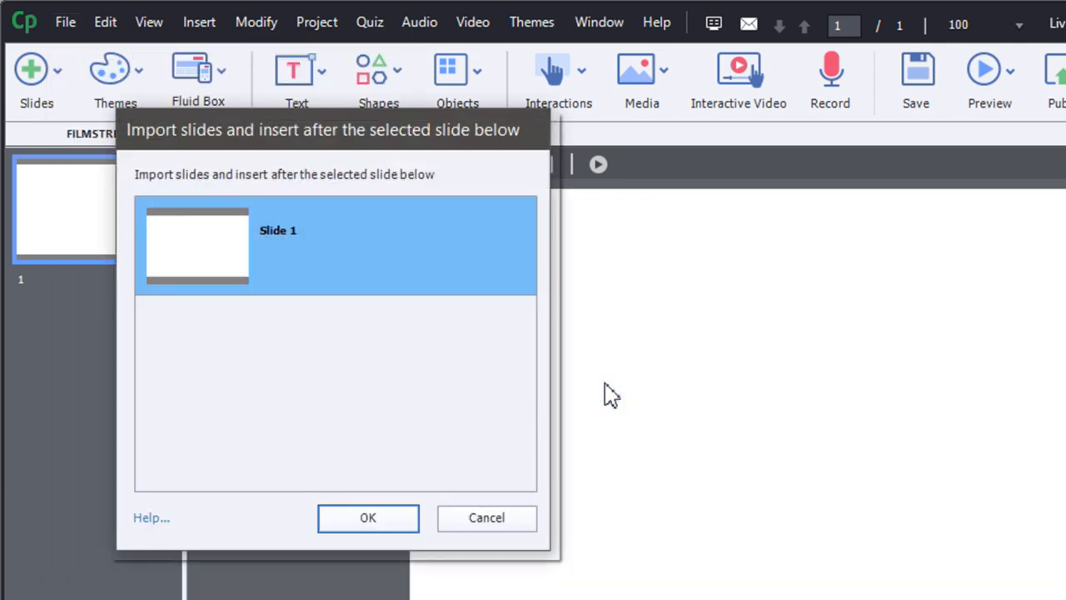
{"action": "mouse_move", "coordinate": [192, 245]}
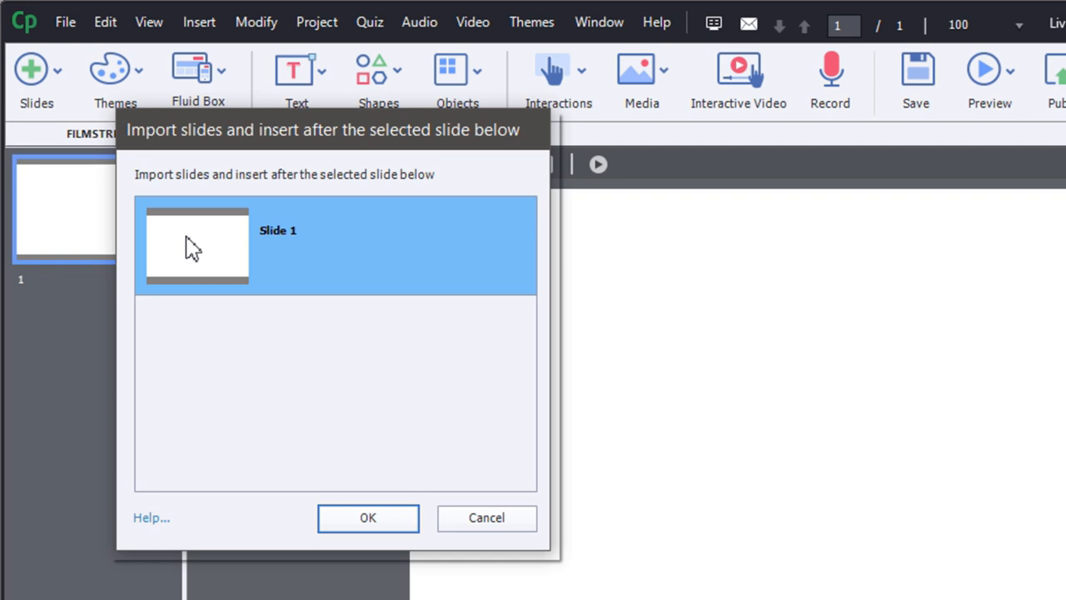
{"action": "mouse_move", "coordinate": [333, 292]}
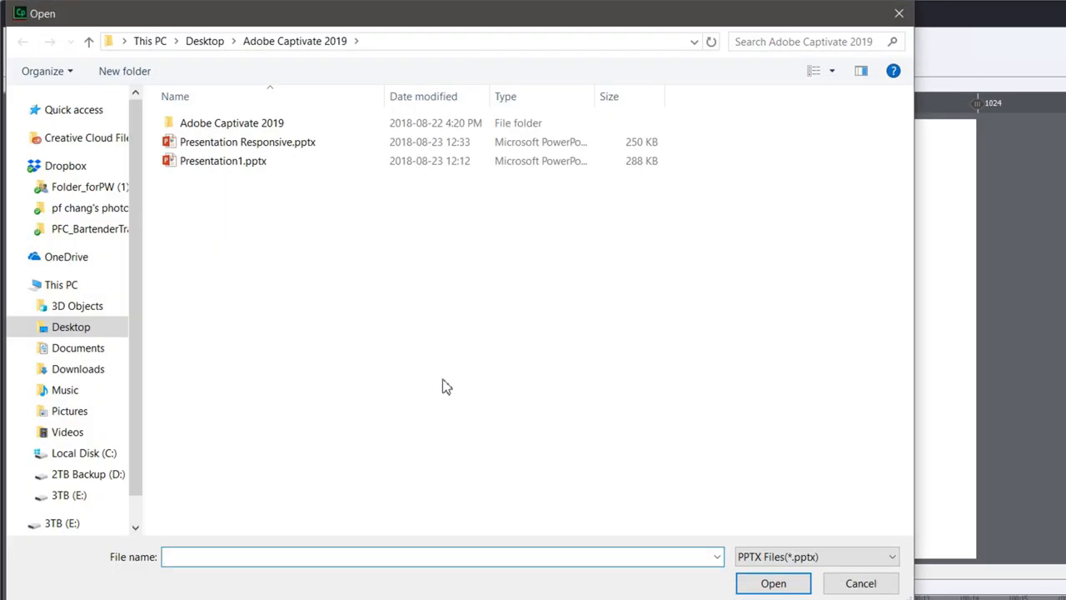
{"action": "left_click", "coordinate": [223, 160]}
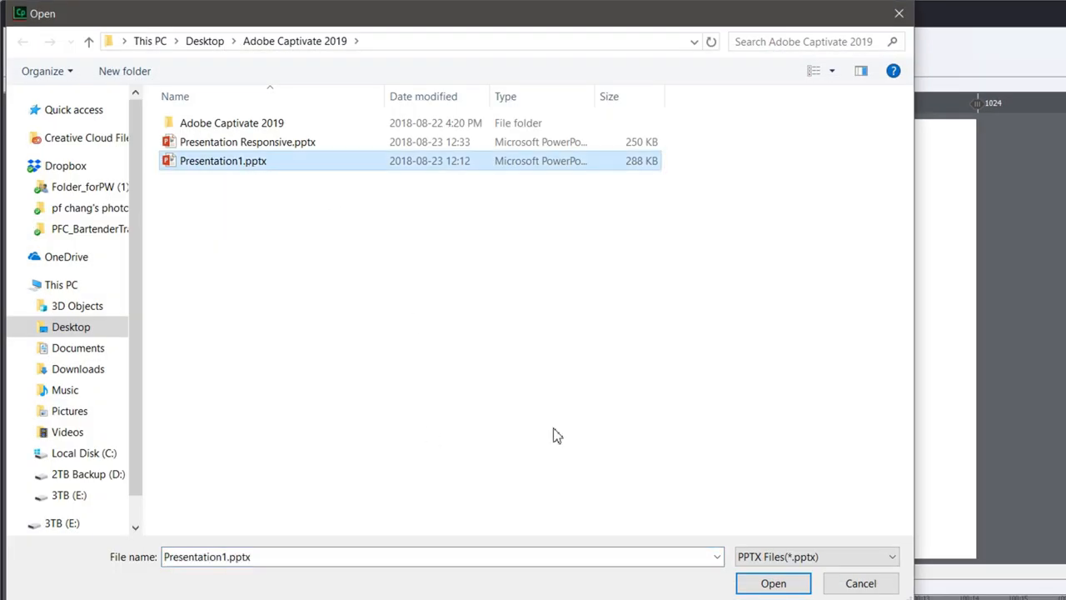
{"action": "left_click", "coordinate": [772, 583]}
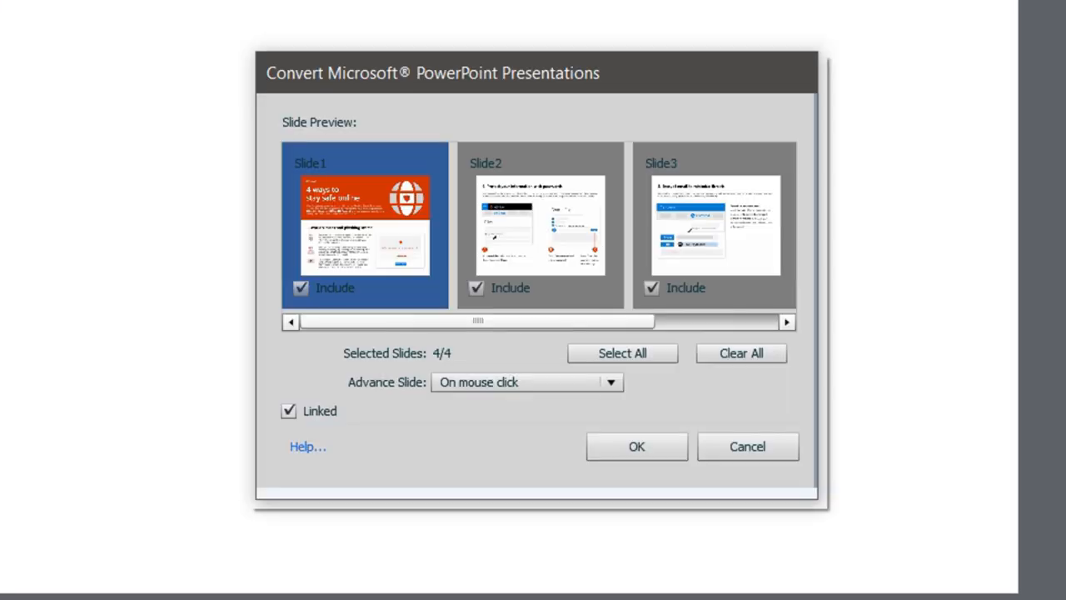
{"action": "mouse_move", "coordinate": [933, 133]}
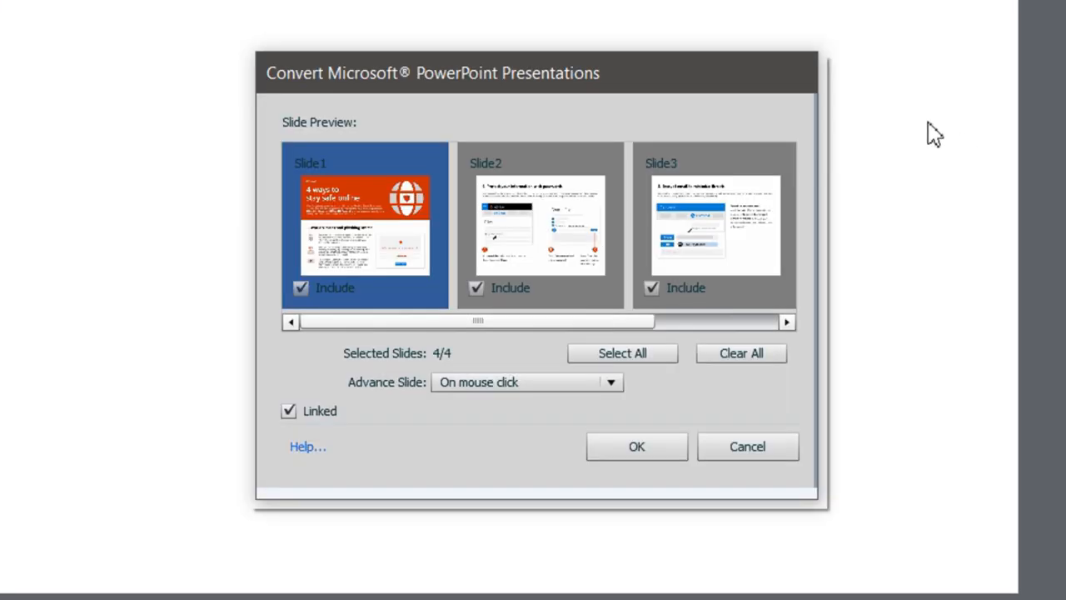
{"action": "mouse_move", "coordinate": [331, 87]}
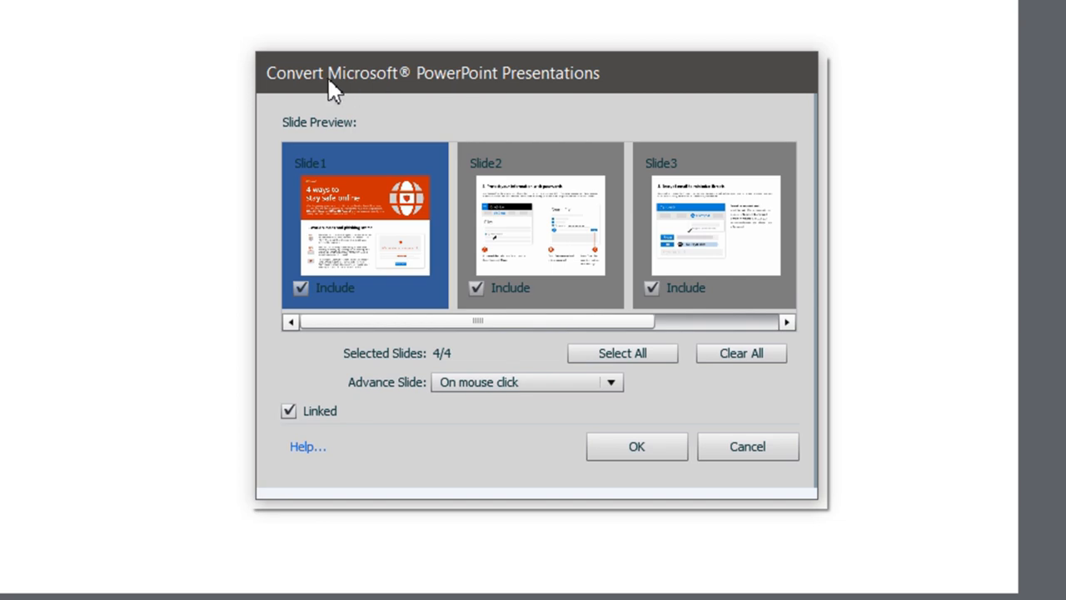
{"action": "mouse_move", "coordinate": [529, 96]}
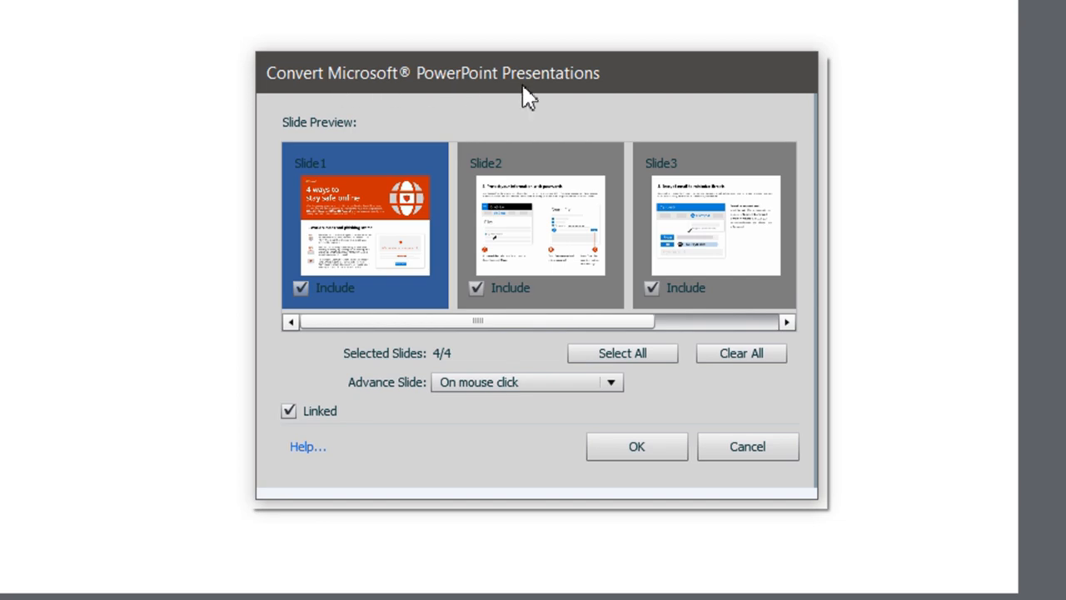
{"action": "mouse_move", "coordinate": [351, 240]}
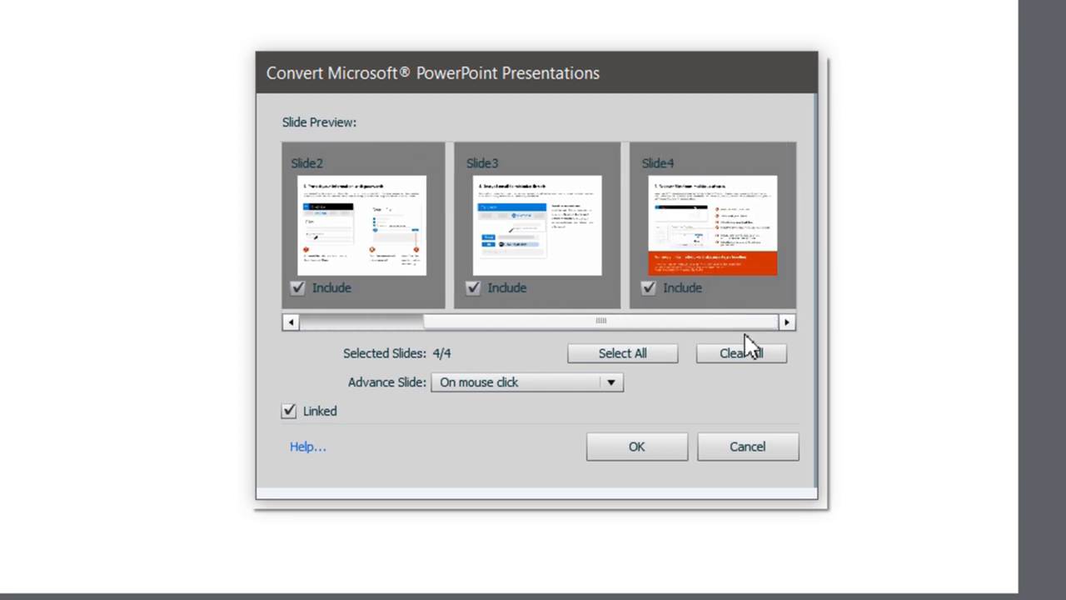
{"action": "mouse_move", "coordinate": [481, 370]}
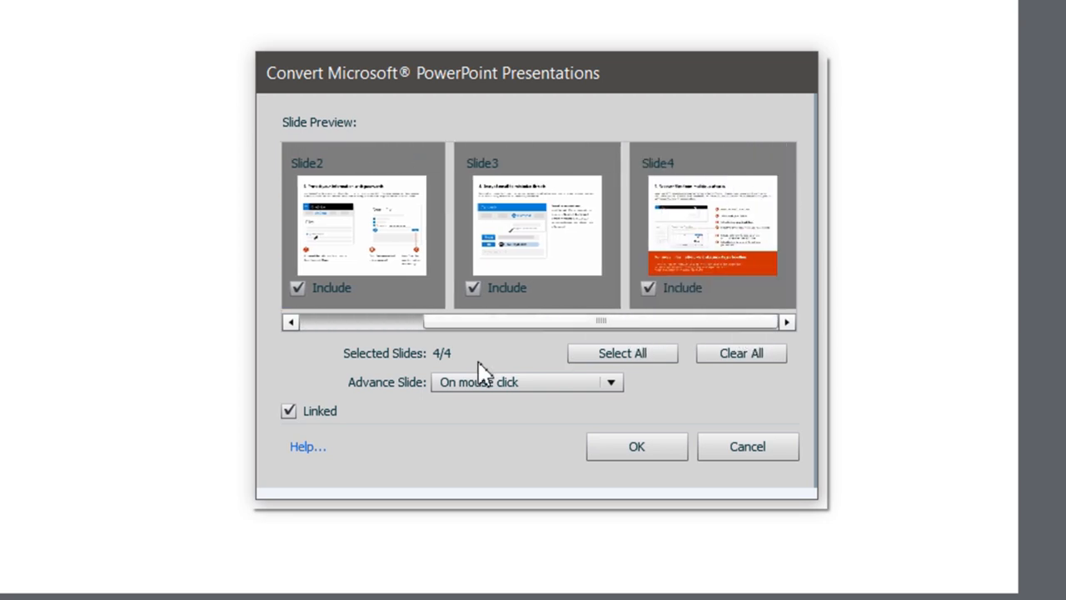
{"action": "mouse_move", "coordinate": [437, 396]}
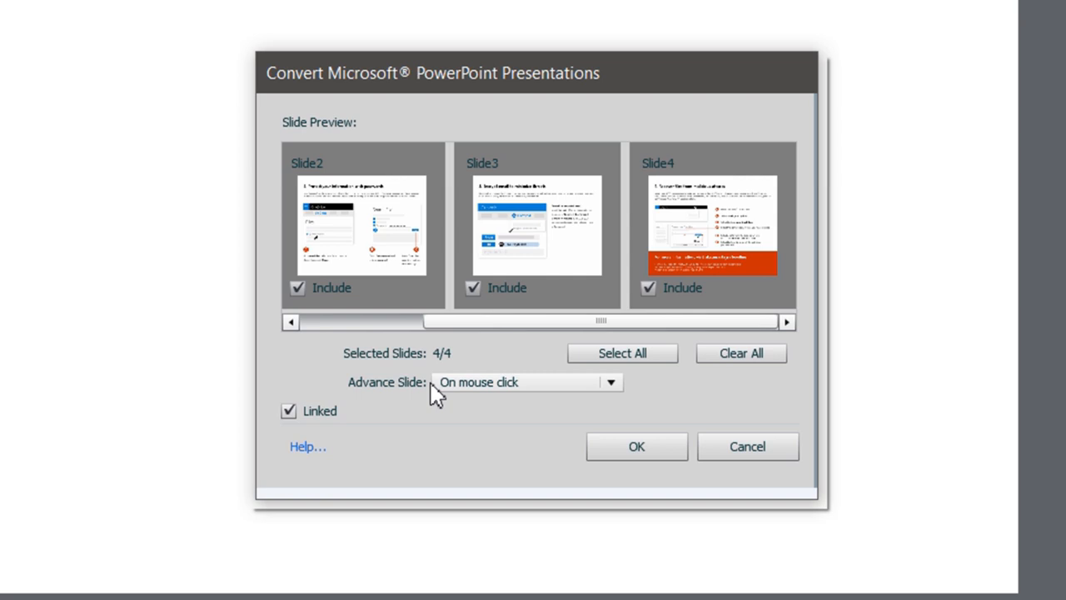
{"action": "mouse_move", "coordinate": [540, 392]}
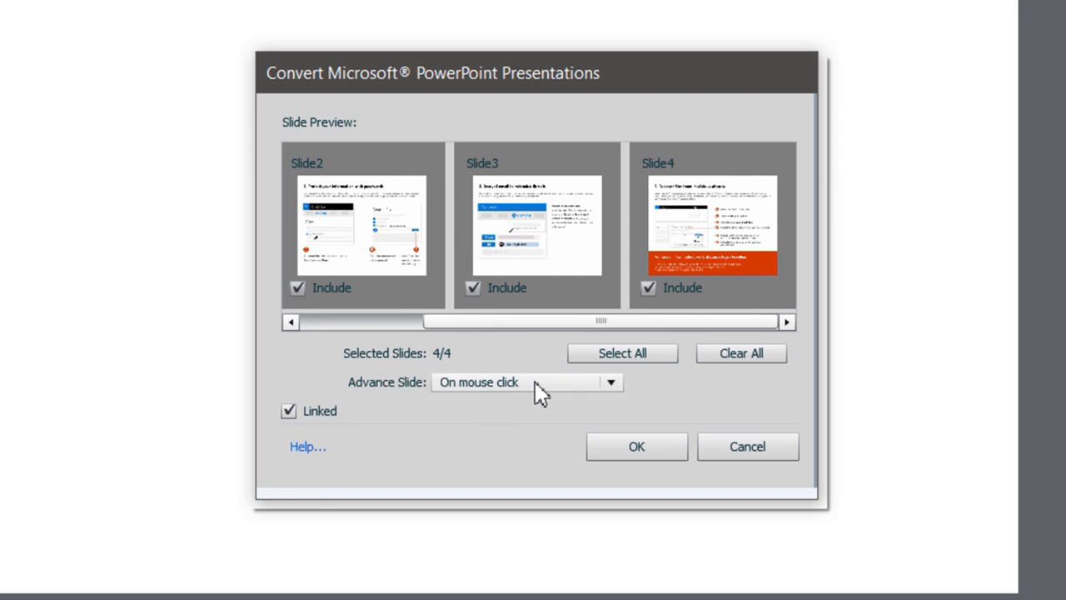
{"action": "left_click", "coordinate": [611, 382]}
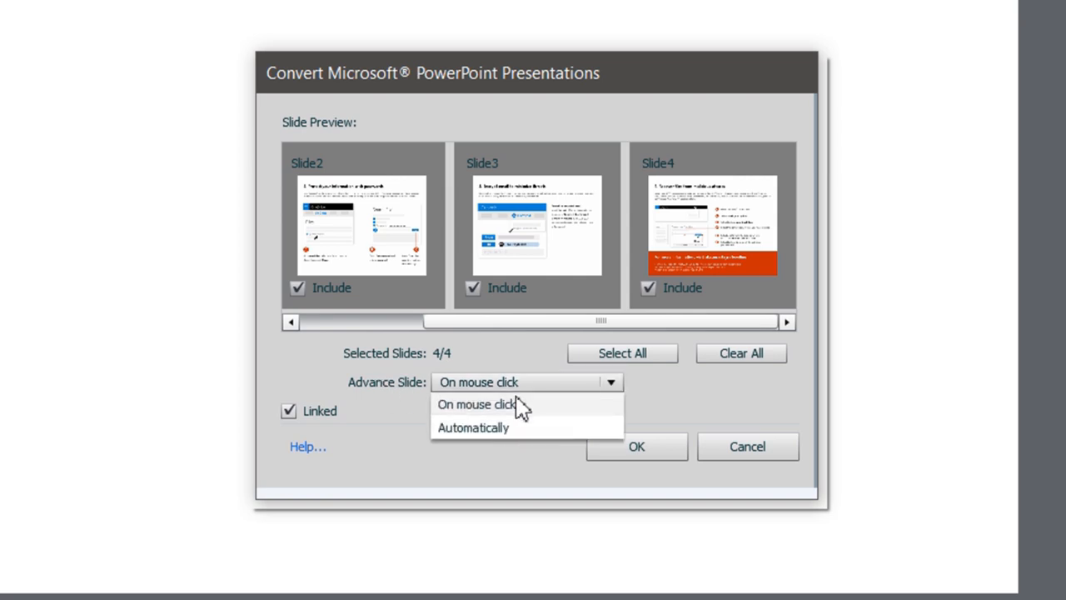
{"action": "mouse_move", "coordinate": [520, 420]}
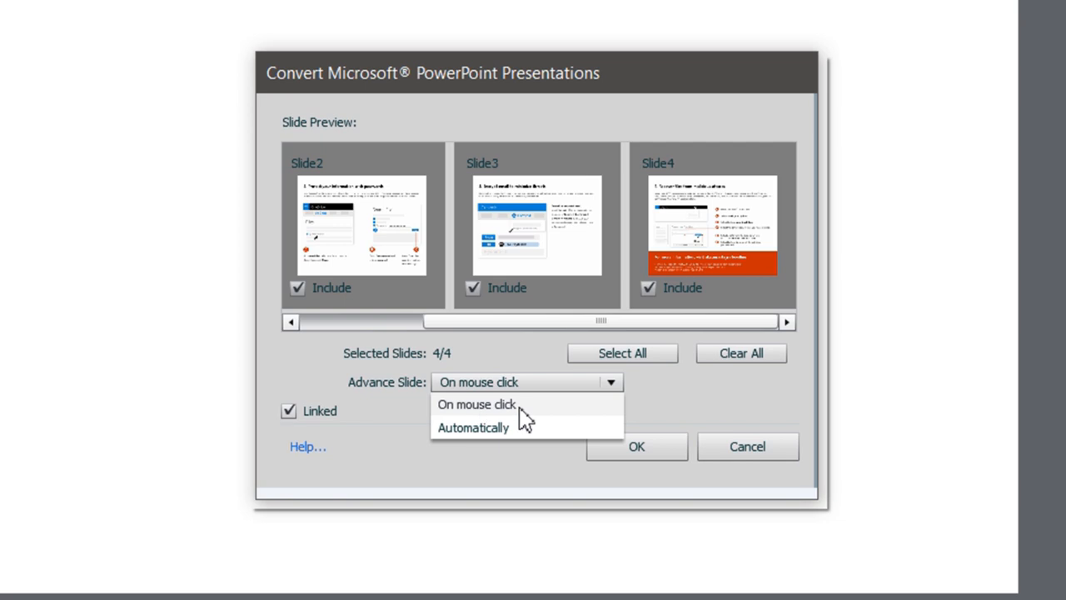
{"action": "mouse_move", "coordinate": [523, 436]}
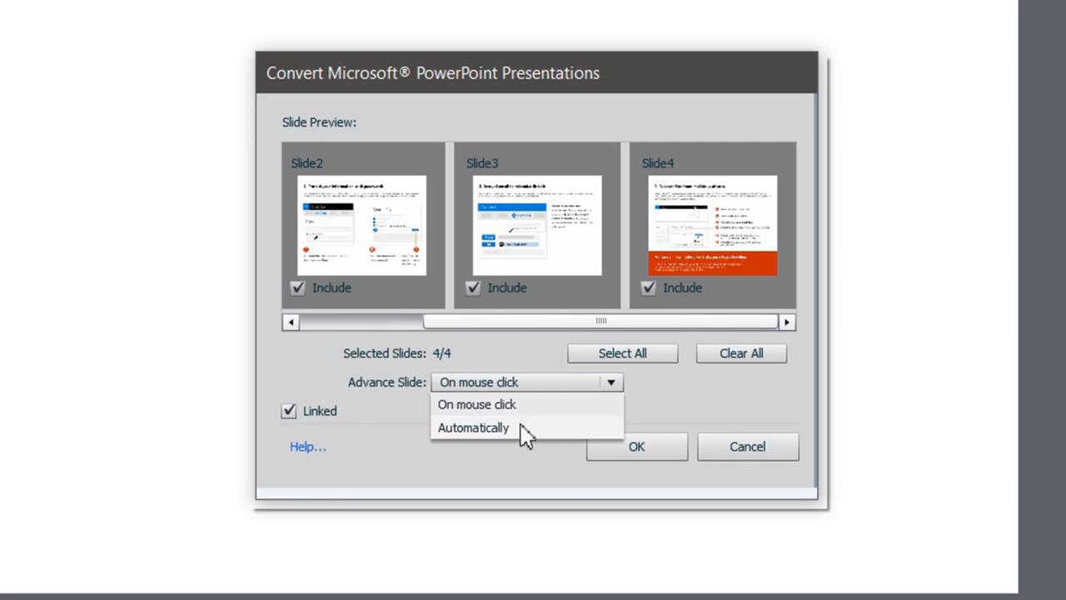
{"action": "mouse_move", "coordinate": [494, 437]}
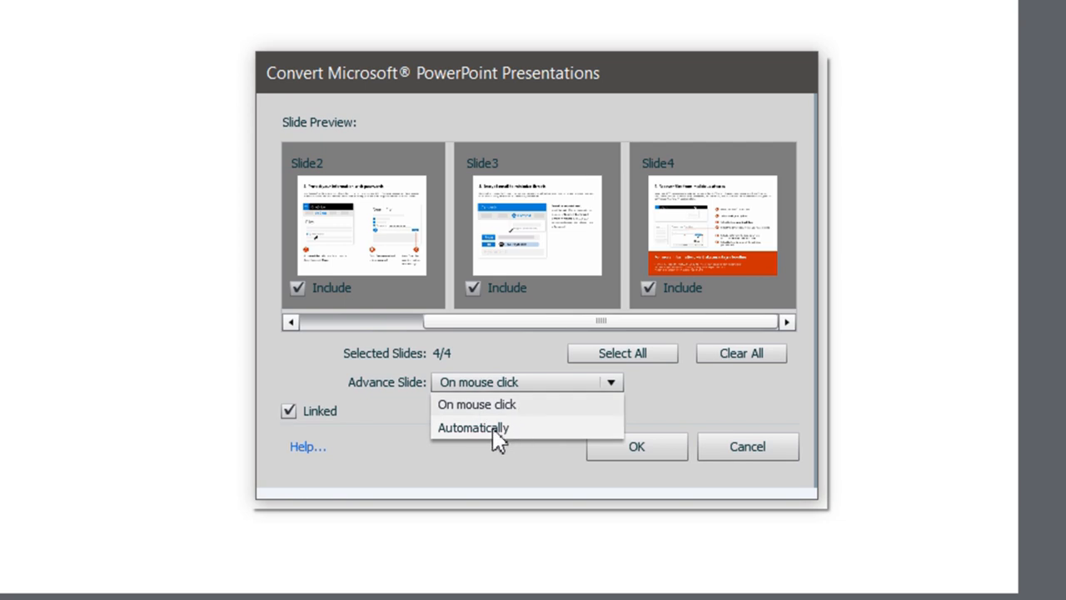
{"action": "mouse_move", "coordinate": [491, 408]}
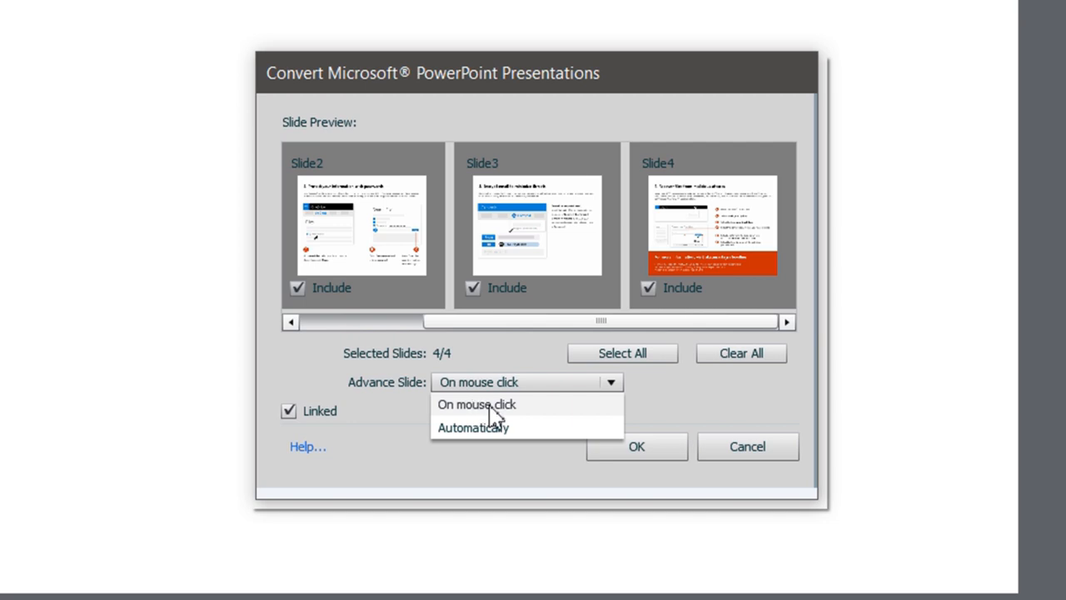
{"action": "left_click", "coordinate": [477, 404]}
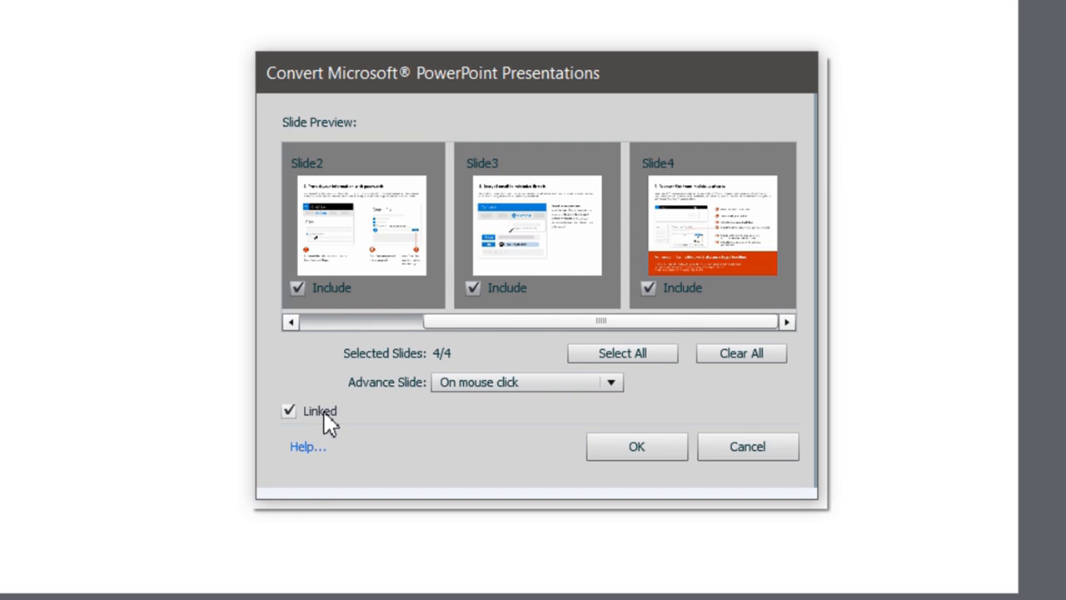
{"action": "mouse_move", "coordinate": [296, 425]}
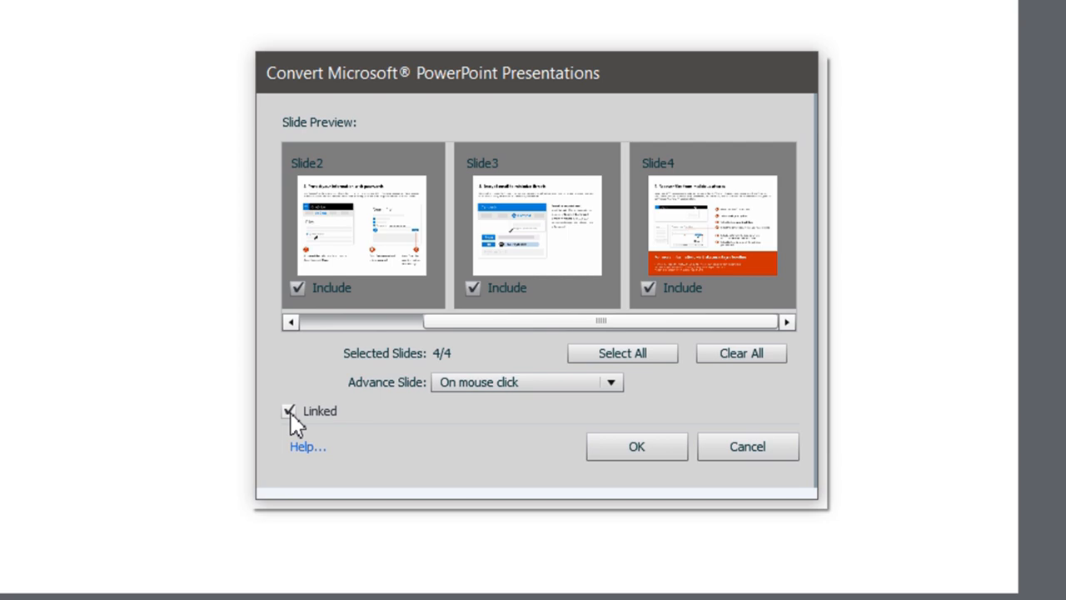
{"action": "left_click", "coordinate": [288, 411]}
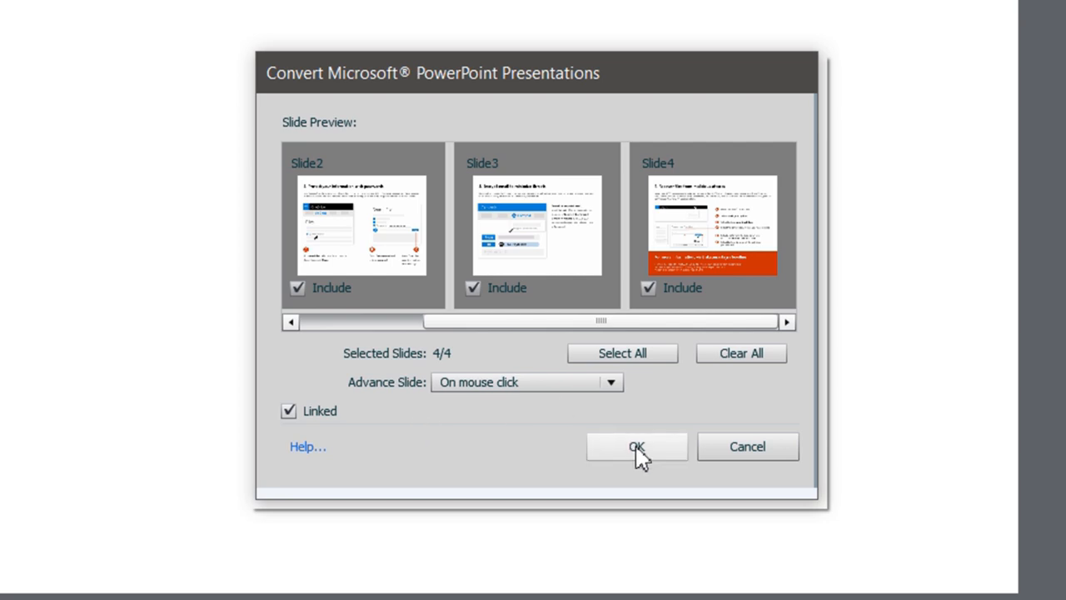
{"action": "mouse_move", "coordinate": [643, 456]}
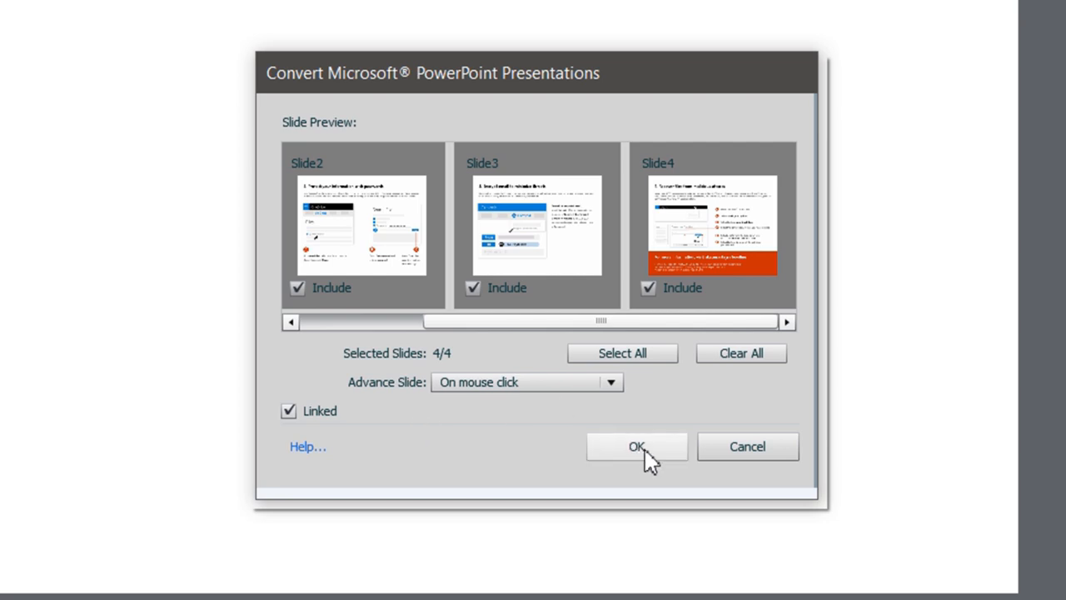
Step: Confirm the conversion so the four PowerPoint slides are imported
{"action": "left_click", "coordinate": [636, 446]}
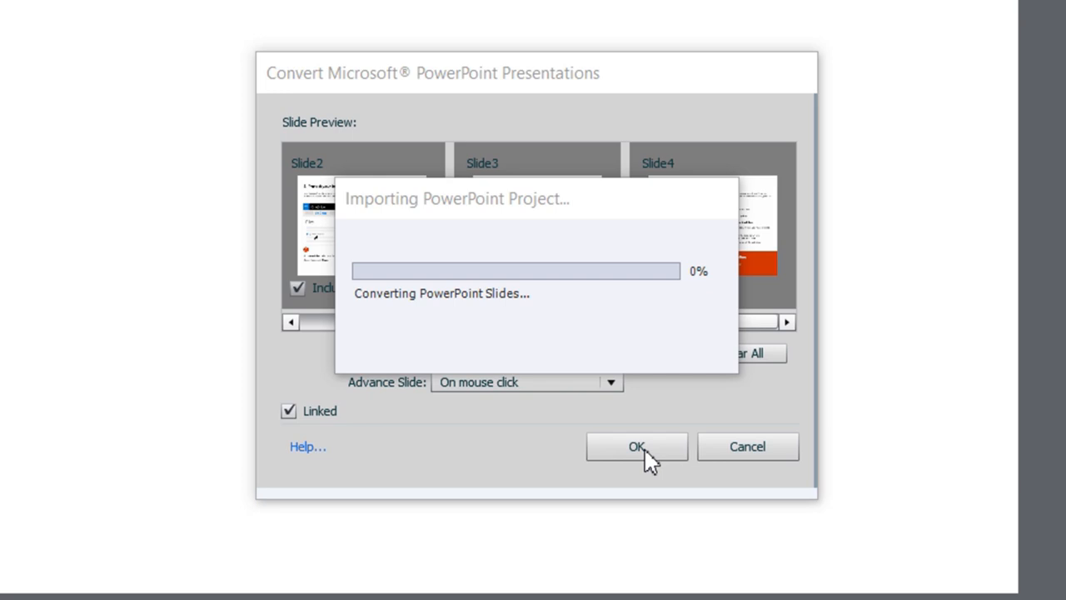
{"action": "left_click", "coordinate": [636, 446]}
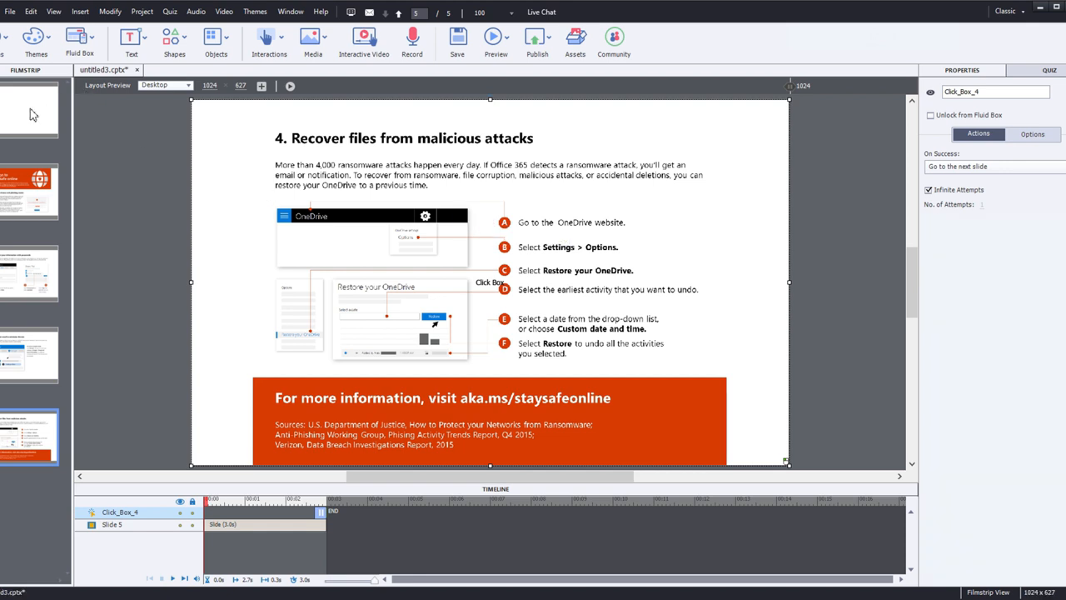
Step: Delete the blank Slide 1 from the Filmstrip and confirm the deletion
{"action": "right_click", "coordinate": [29, 113]}
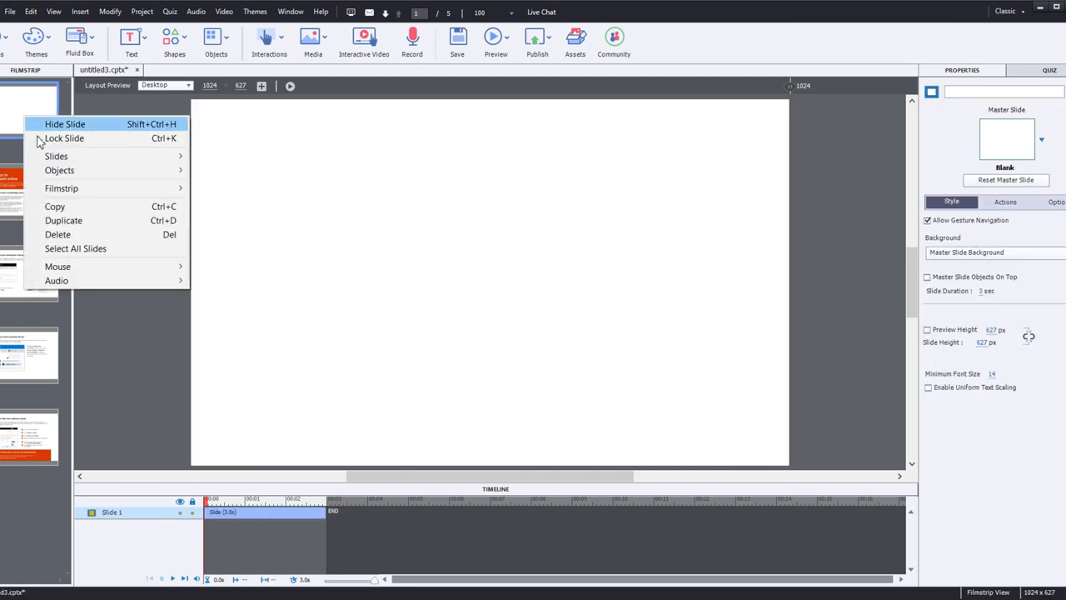
{"action": "left_click", "coordinate": [57, 234]}
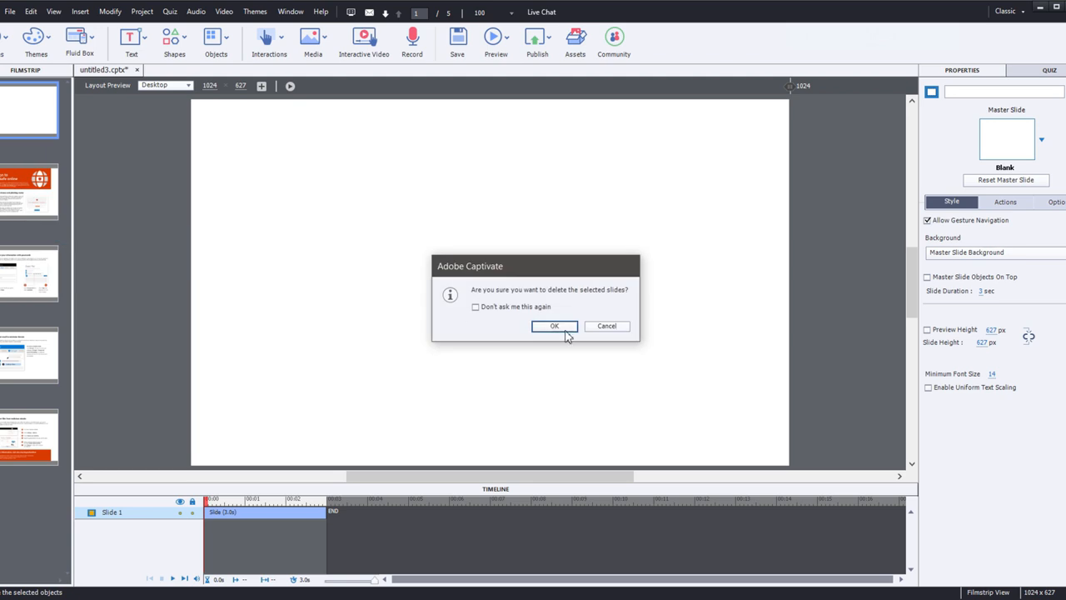
{"action": "left_click", "coordinate": [553, 326]}
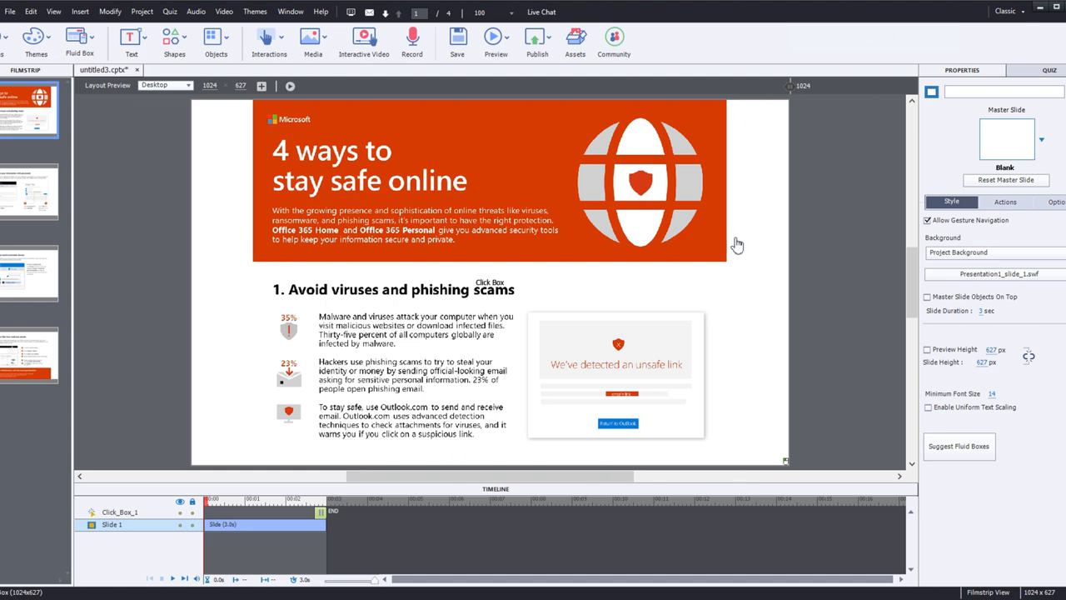
{"action": "mouse_move", "coordinate": [269, 477]}
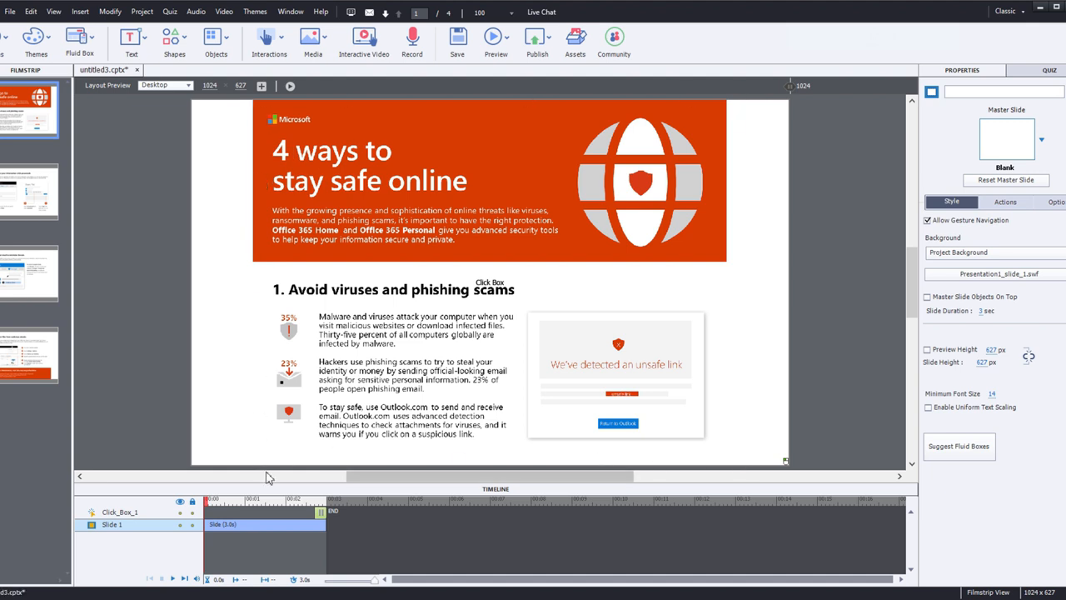
{"action": "mouse_move", "coordinate": [307, 100]}
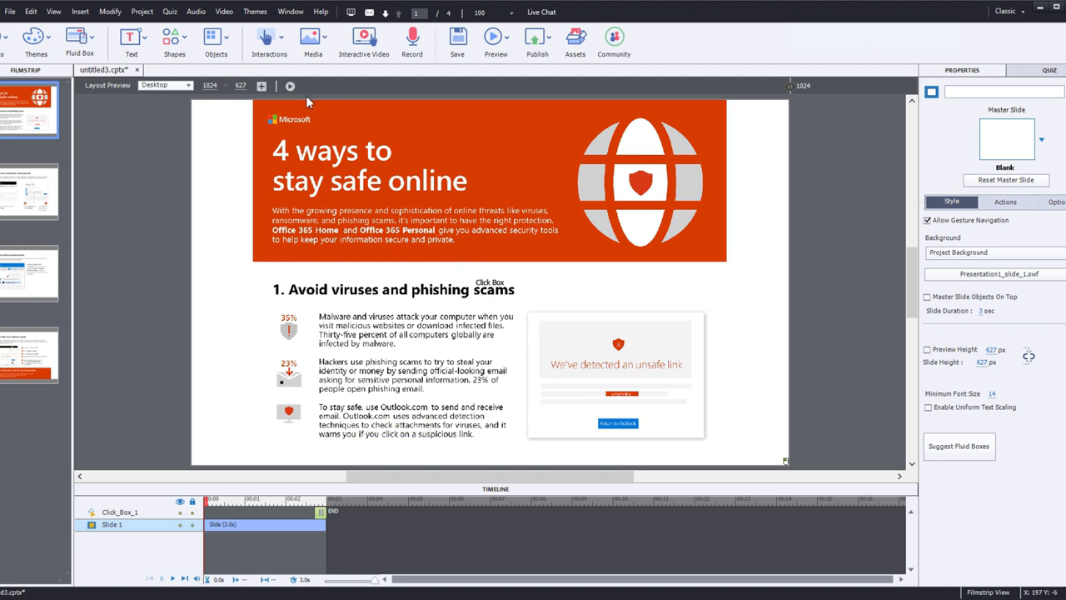
{"action": "mouse_move", "coordinate": [733, 356]}
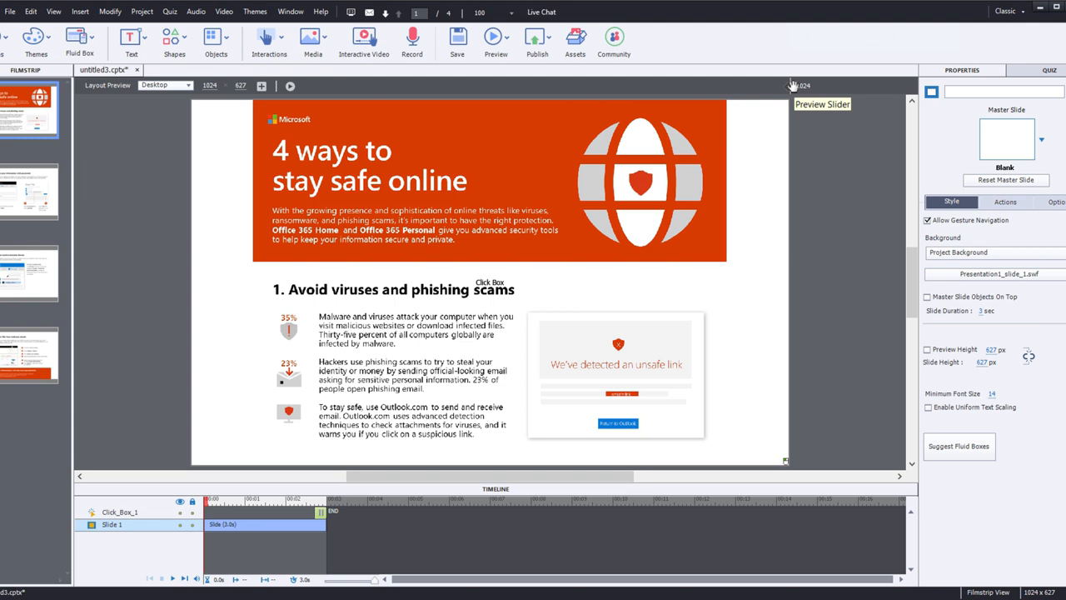
{"action": "mouse_move", "coordinate": [791, 85]}
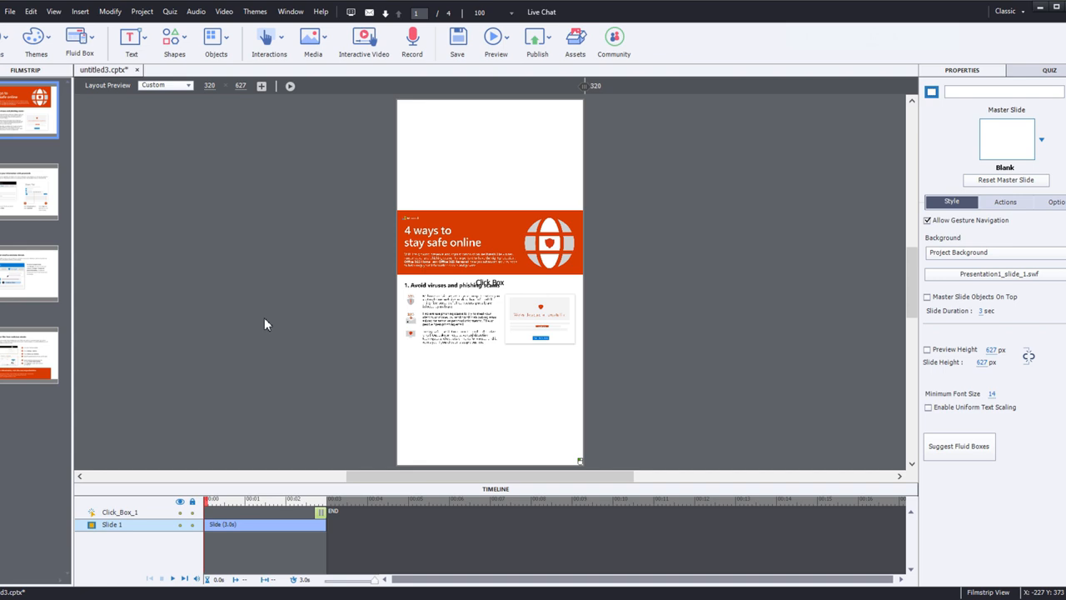
{"action": "mouse_move", "coordinate": [470, 271]}
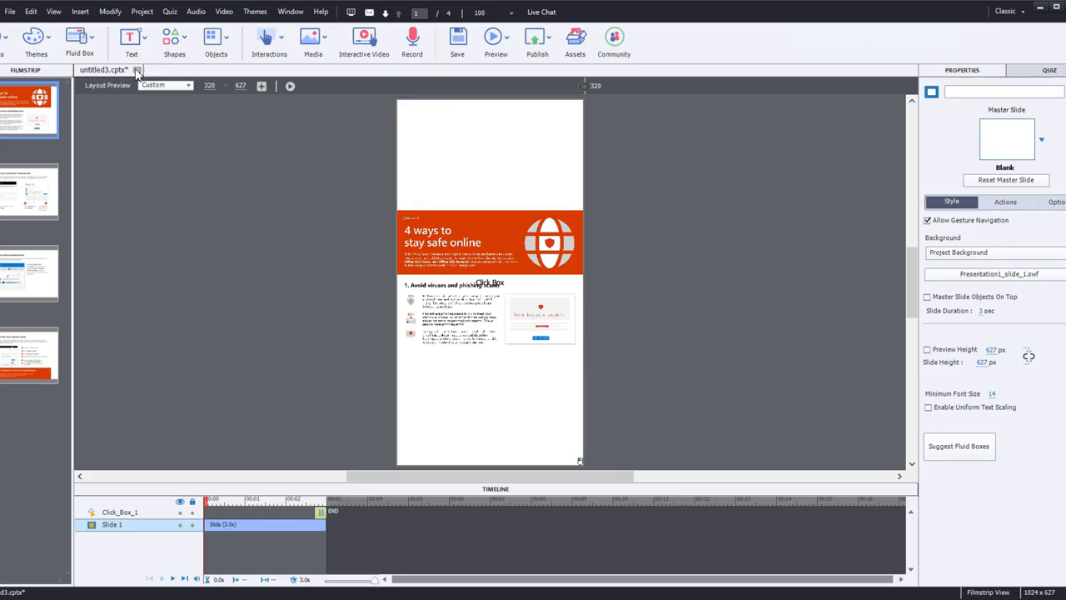
{"action": "mouse_move", "coordinate": [338, 263]}
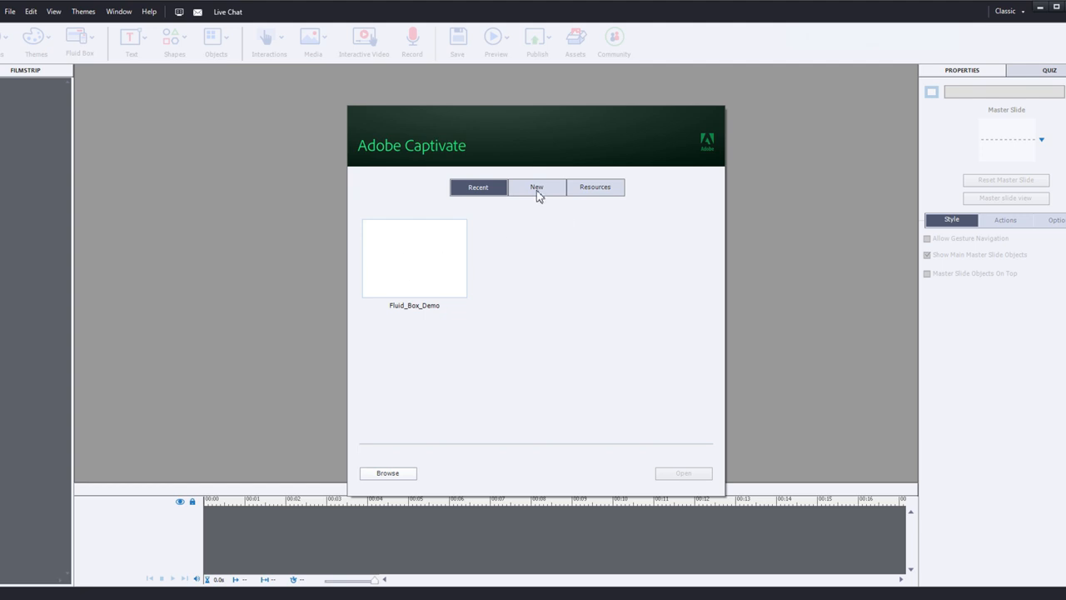
Step: Start a new responsive project and choose Presentation Responsive.pptx to import after Slide 1
{"action": "left_click", "coordinate": [536, 187]}
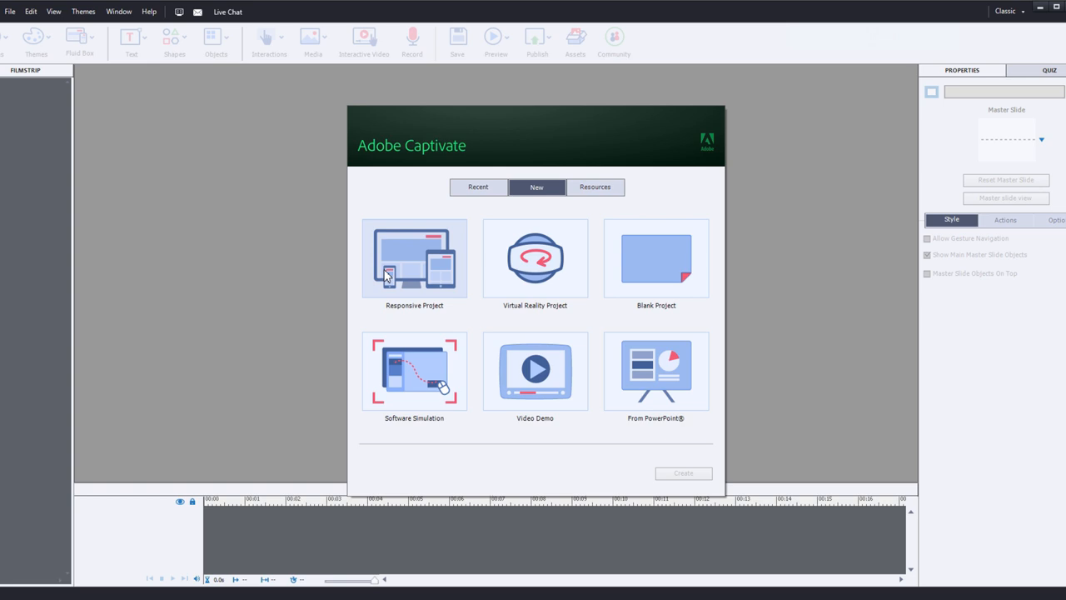
{"action": "left_click", "coordinate": [683, 472]}
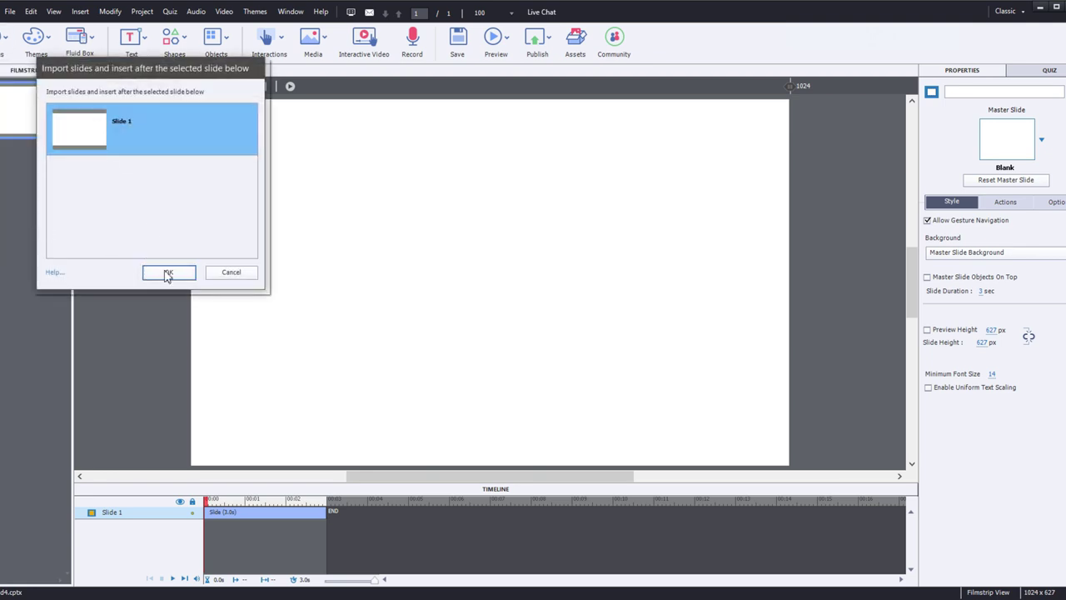
{"action": "left_click", "coordinate": [168, 272]}
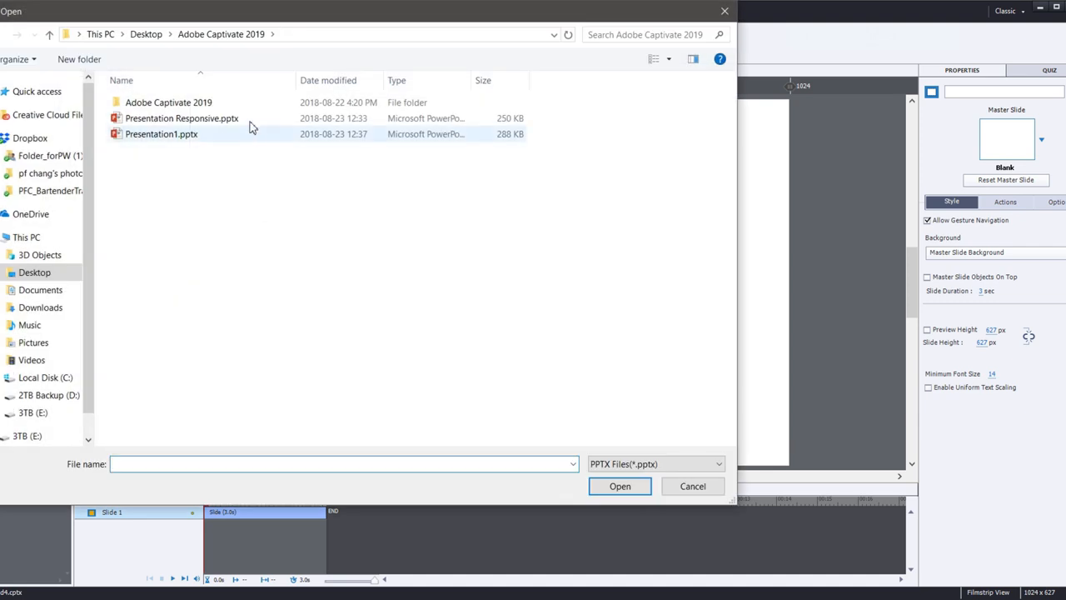
{"action": "left_click", "coordinate": [620, 486]}
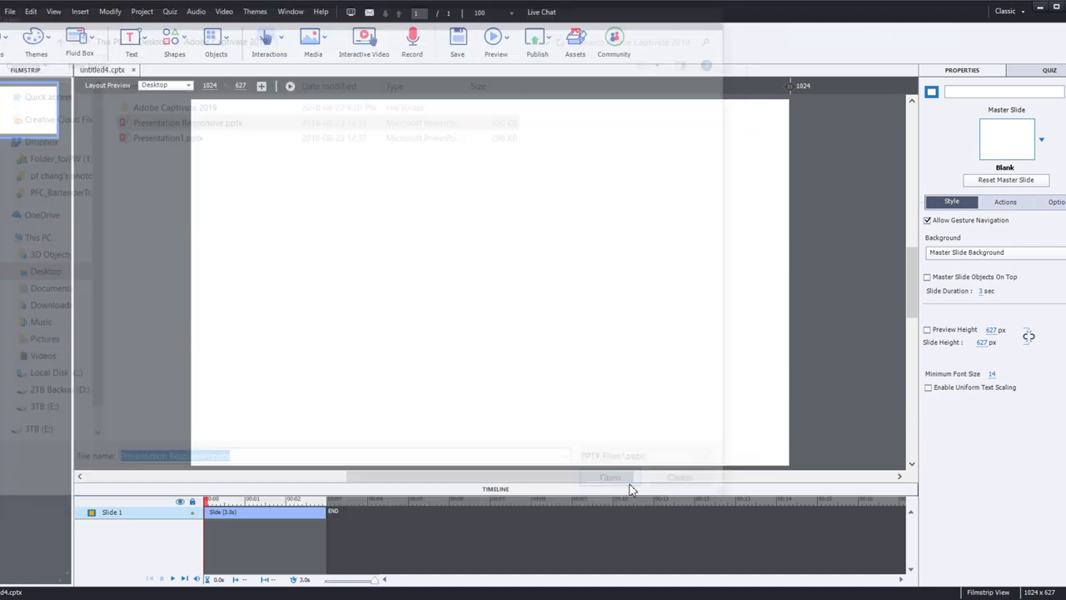
{"action": "left_click", "coordinate": [609, 476]}
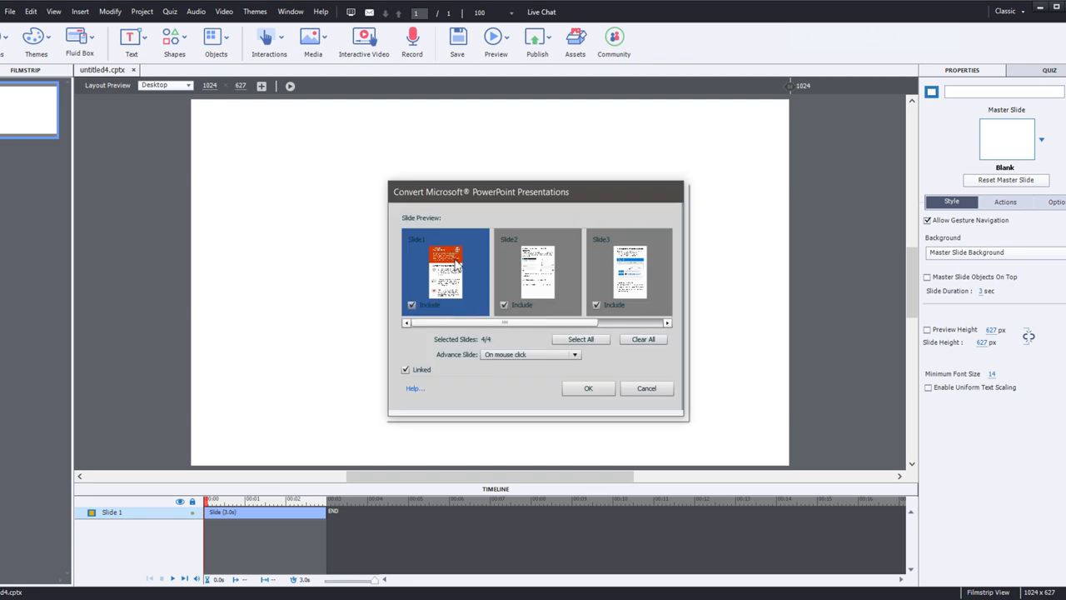
{"action": "mouse_move", "coordinate": [491, 203]}
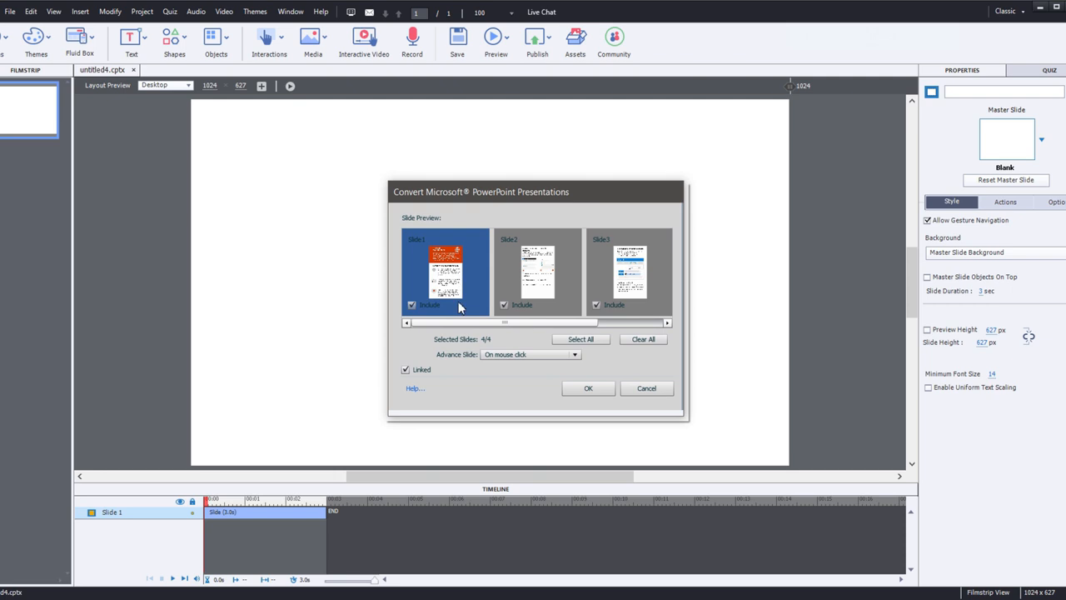
{"action": "mouse_move", "coordinate": [463, 255]}
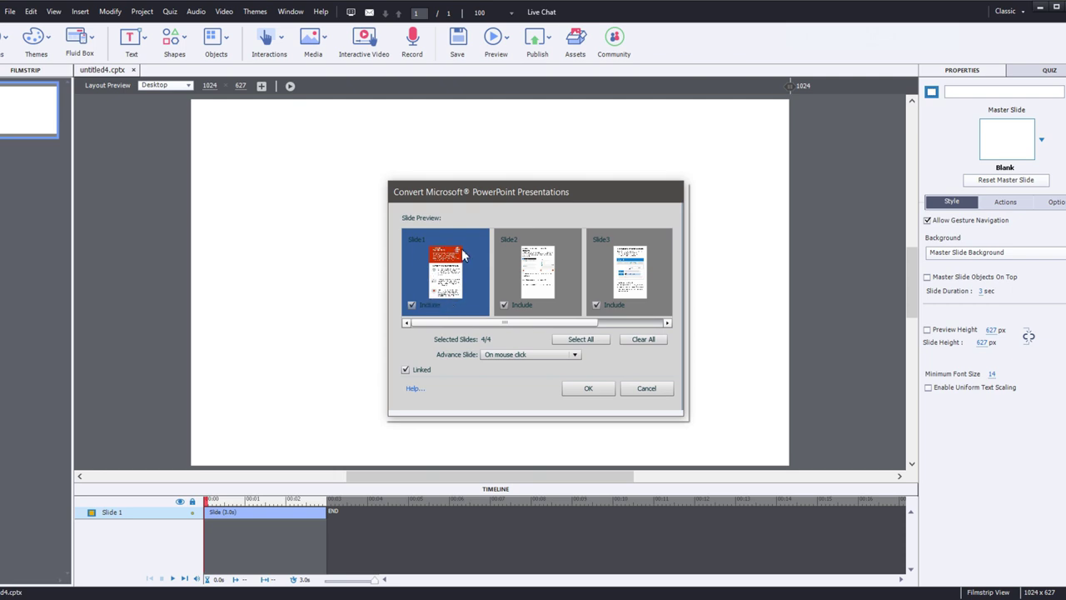
{"action": "mouse_move", "coordinate": [466, 252]}
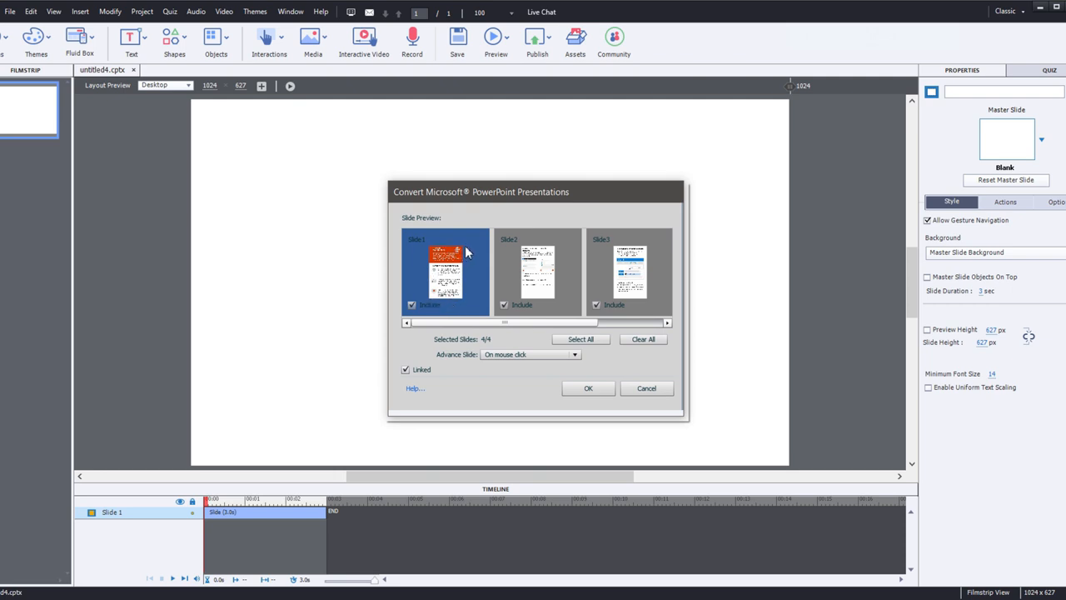
{"action": "mouse_move", "coordinate": [566, 265]}
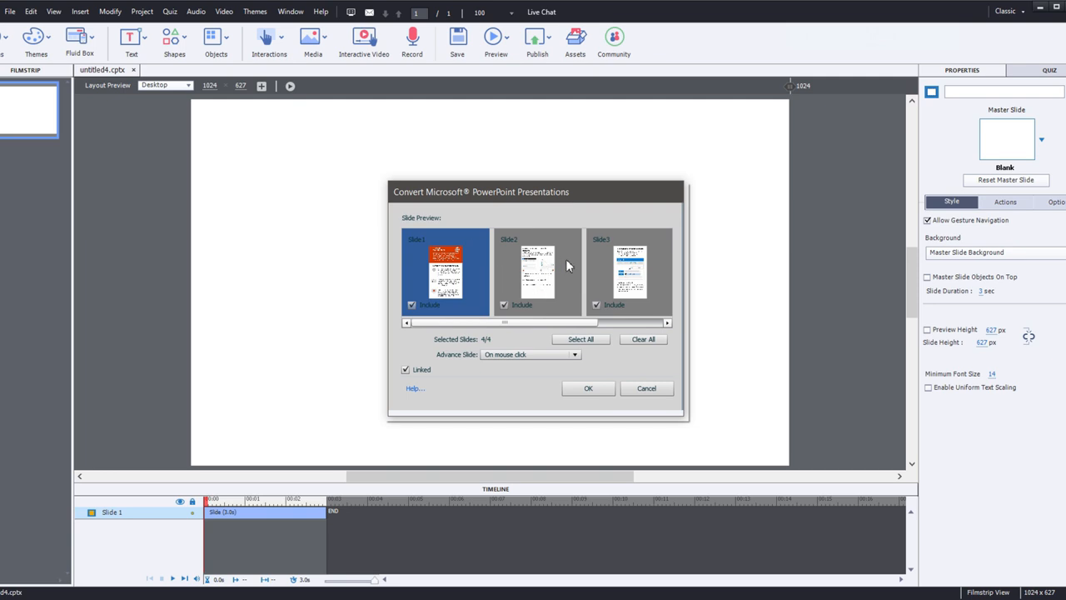
{"action": "mouse_move", "coordinate": [481, 261]}
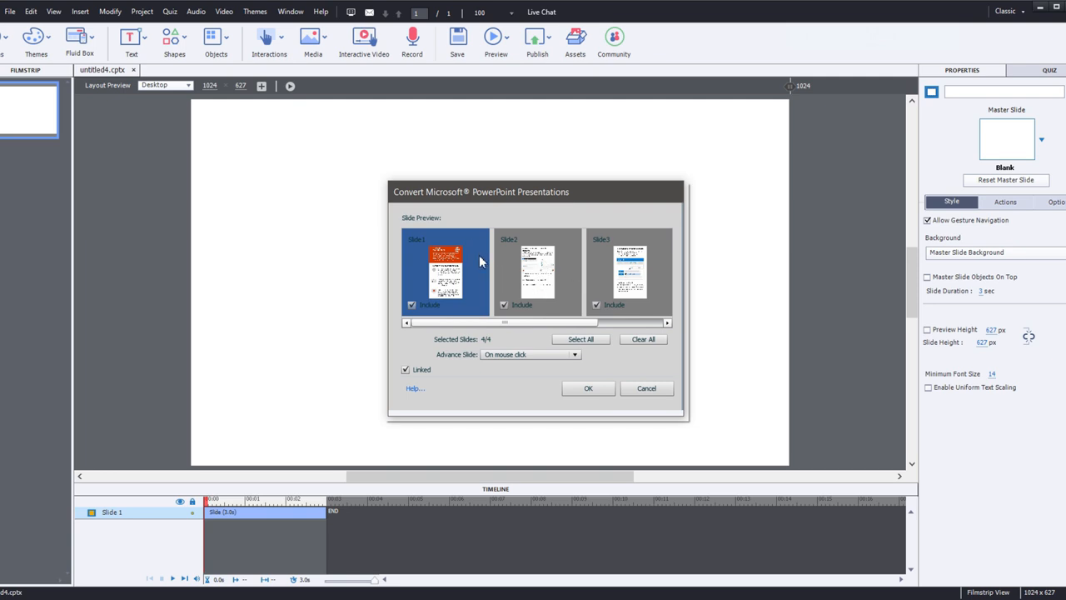
{"action": "mouse_move", "coordinate": [454, 249]}
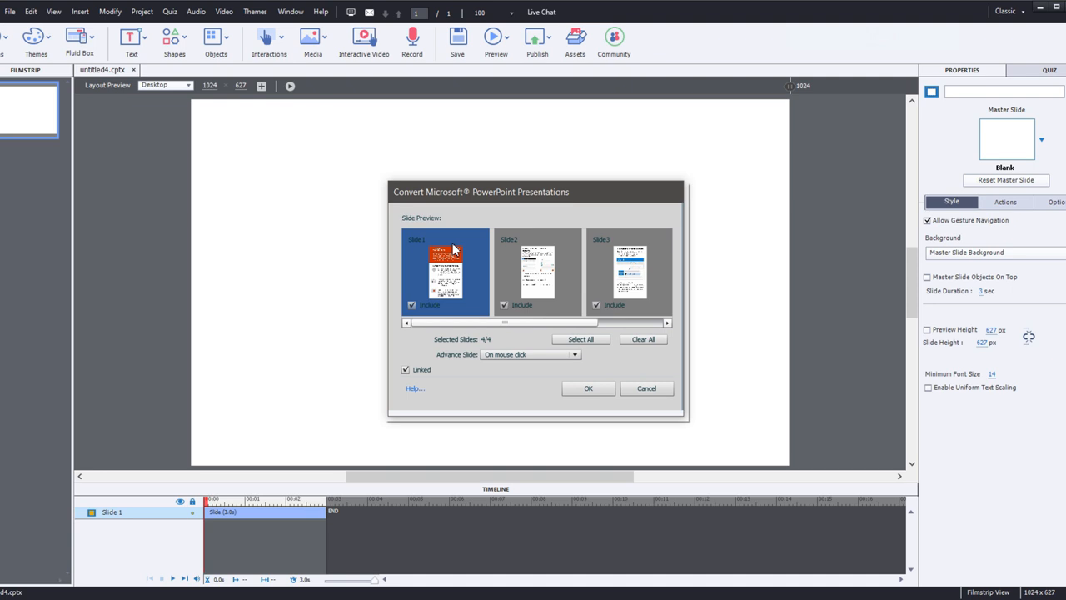
{"action": "mouse_move", "coordinate": [508, 320]}
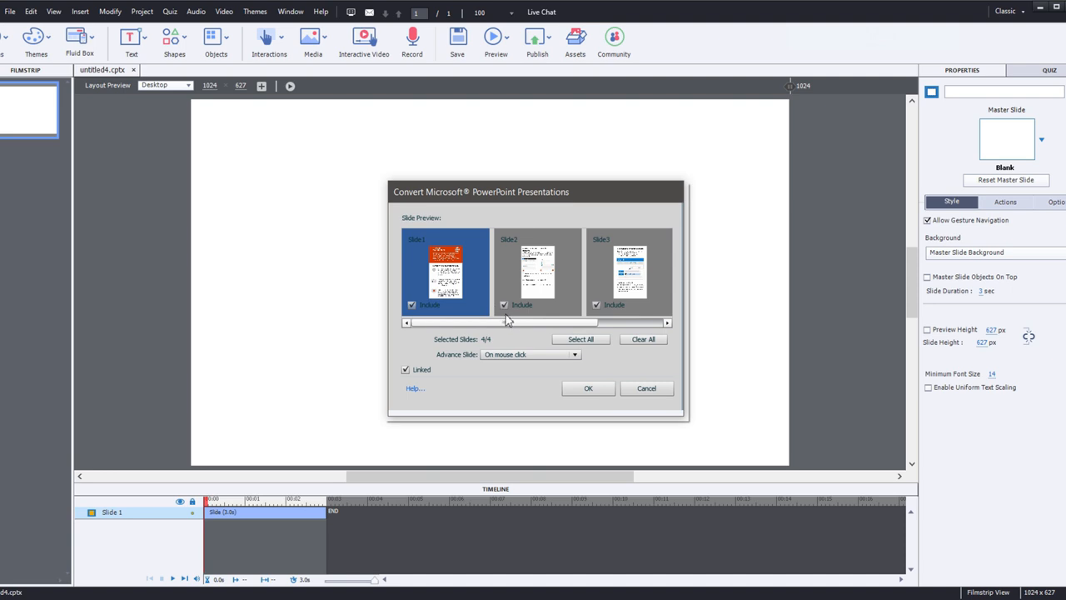
Step: Approve importing all four tall Presentation Responsive slides
{"action": "left_click", "coordinate": [588, 387]}
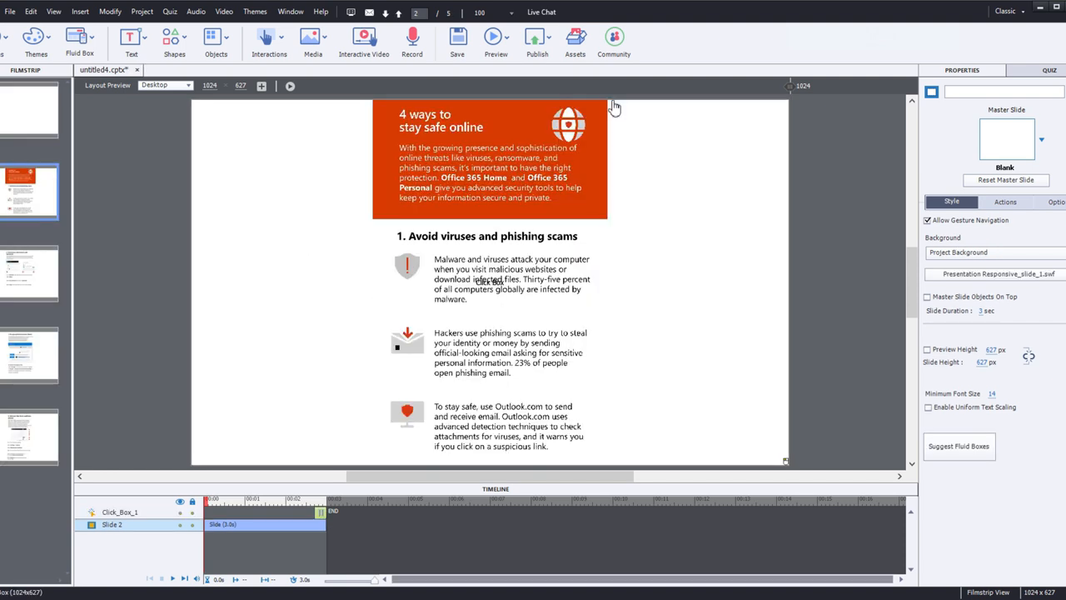
{"action": "mouse_move", "coordinate": [599, 160]}
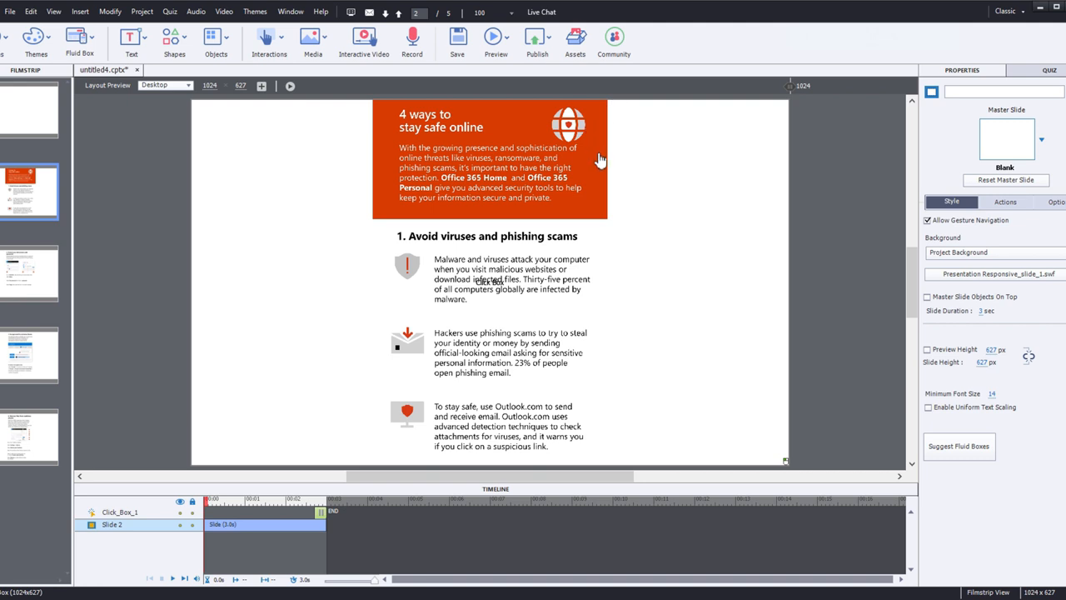
{"action": "mouse_move", "coordinate": [614, 375]}
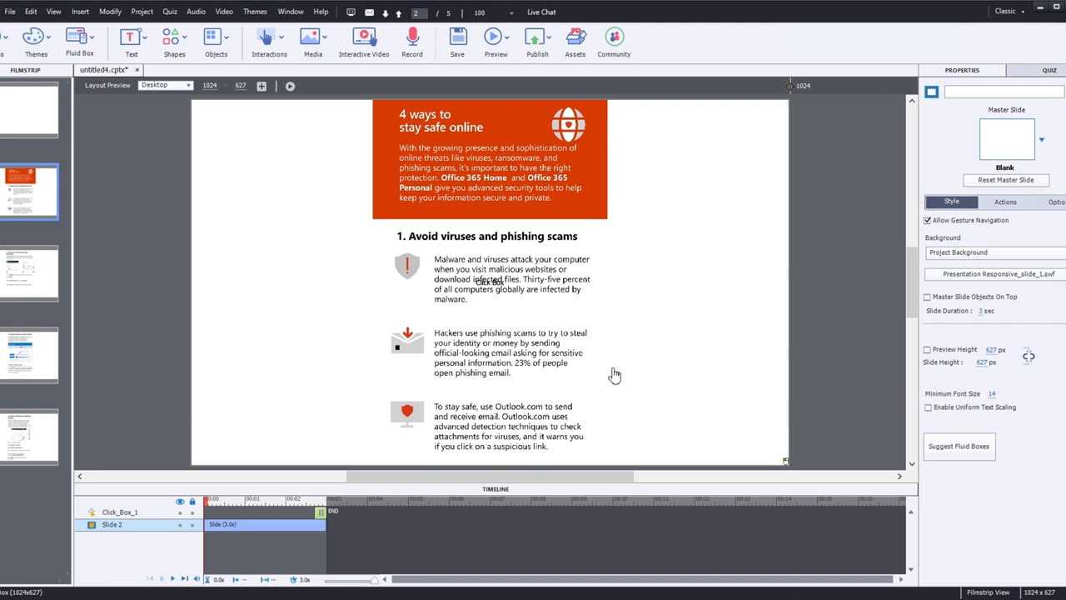
{"action": "mouse_move", "coordinate": [375, 104]}
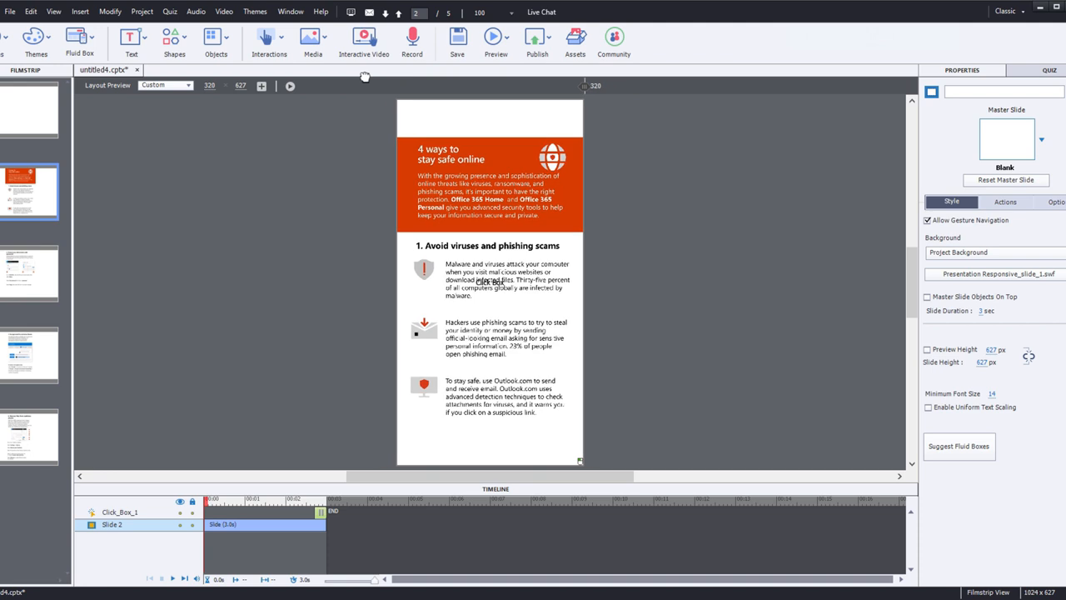
{"action": "mouse_move", "coordinate": [414, 427]}
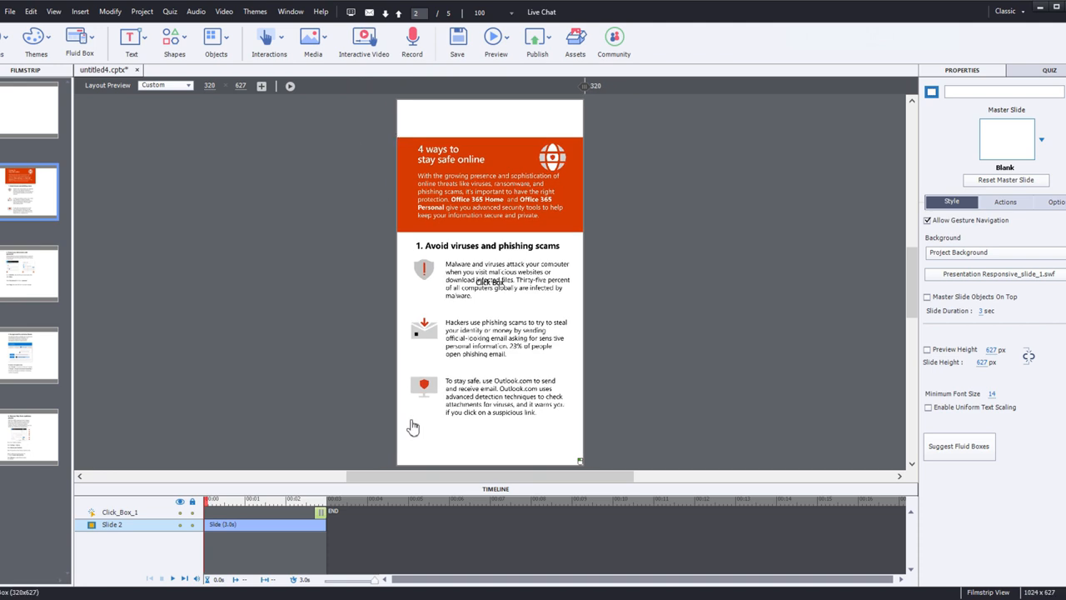
{"action": "mouse_move", "coordinate": [506, 132]}
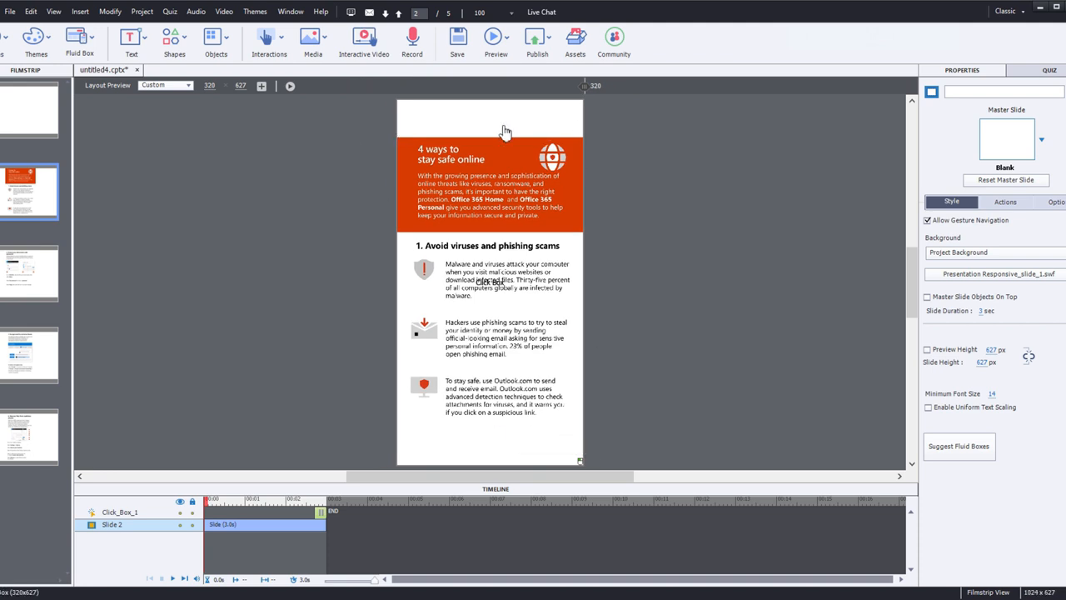